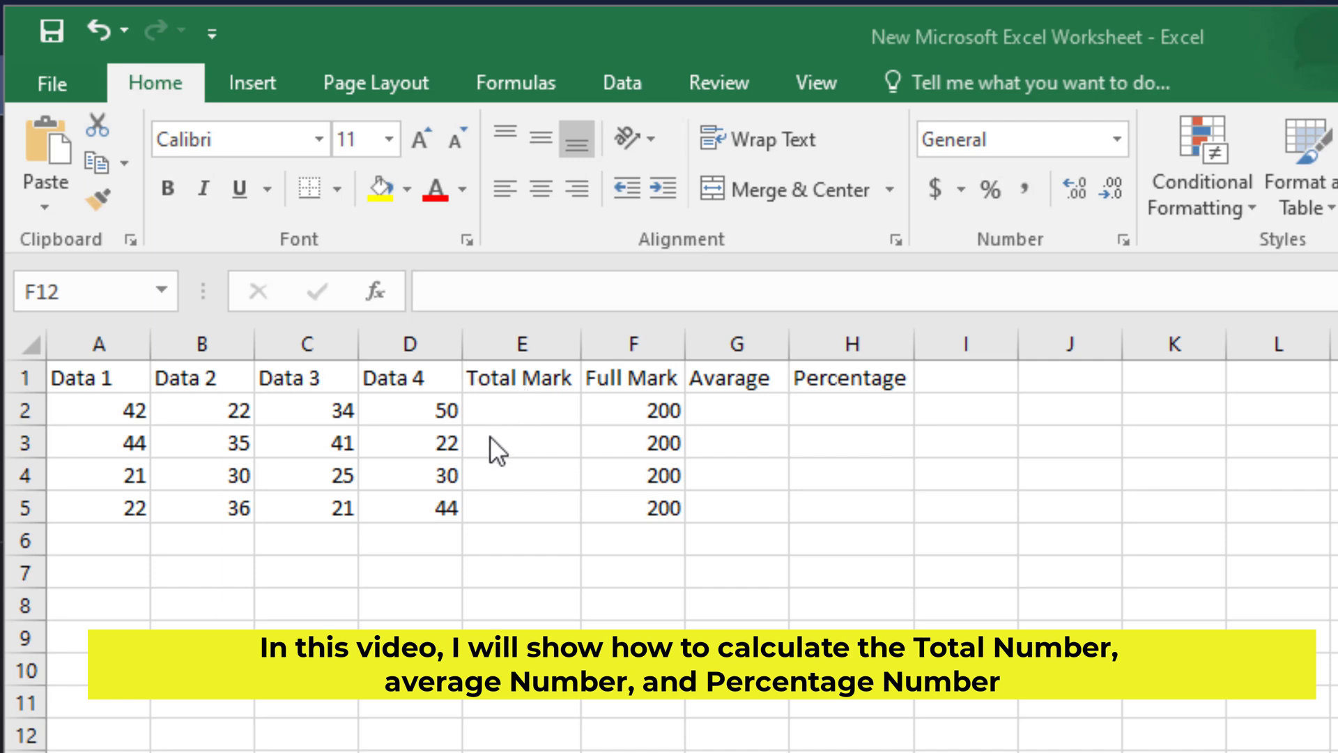
mouse_move(723, 455)
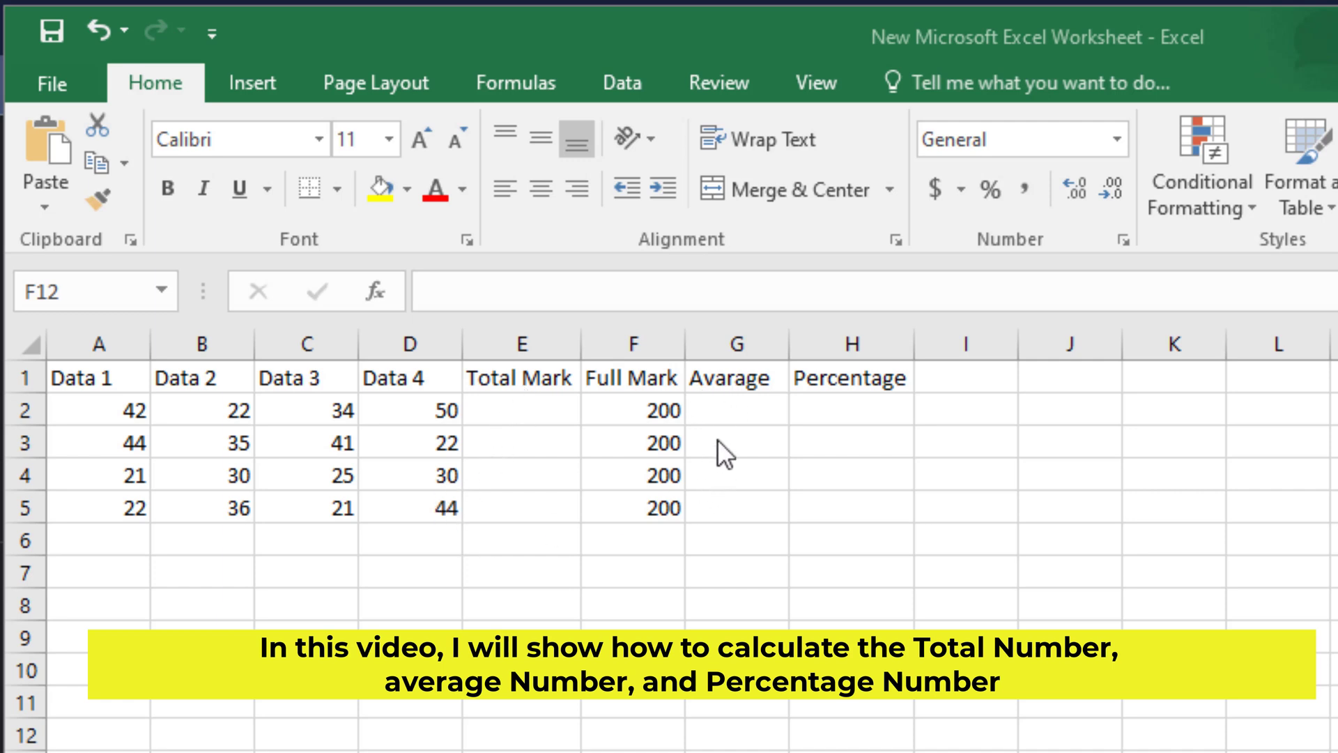
mouse_move(613, 615)
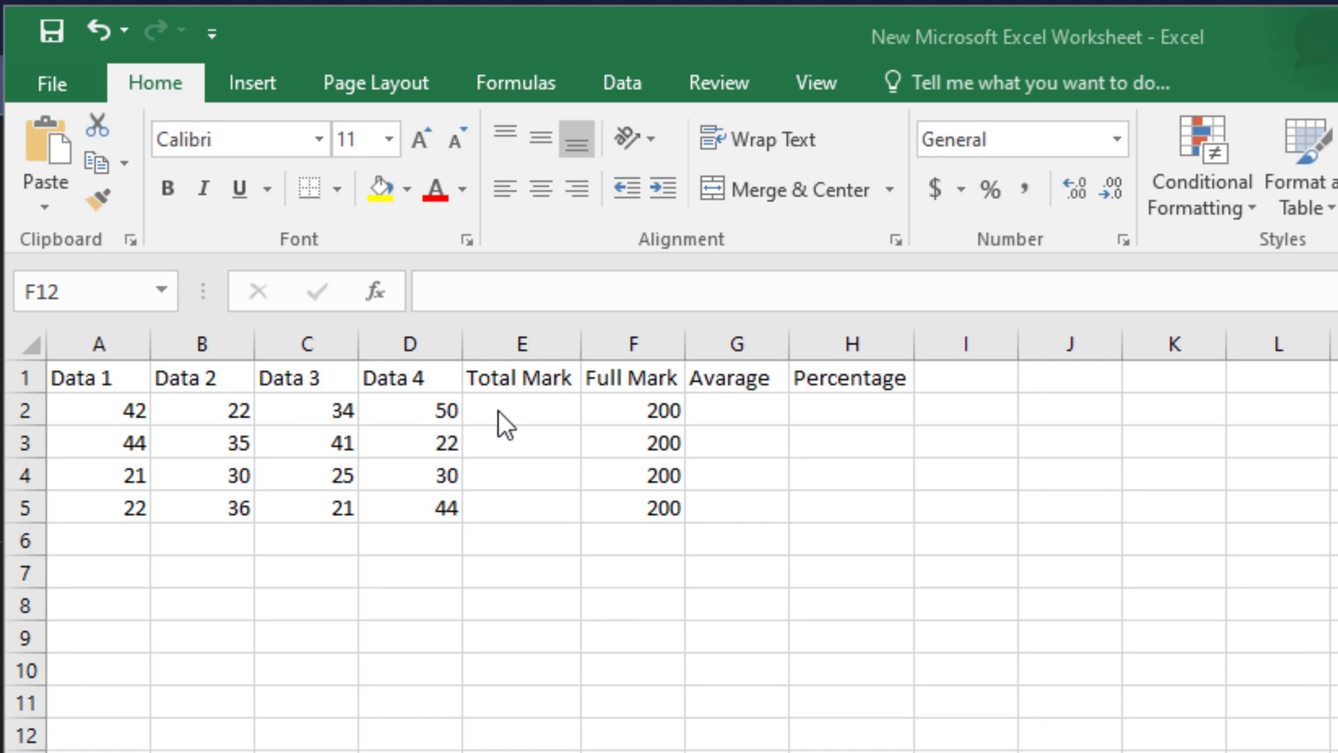
- Enter =SUM(A2:D2) in E2 and accept Excel's correction, giving a total of 148
click(520, 411)
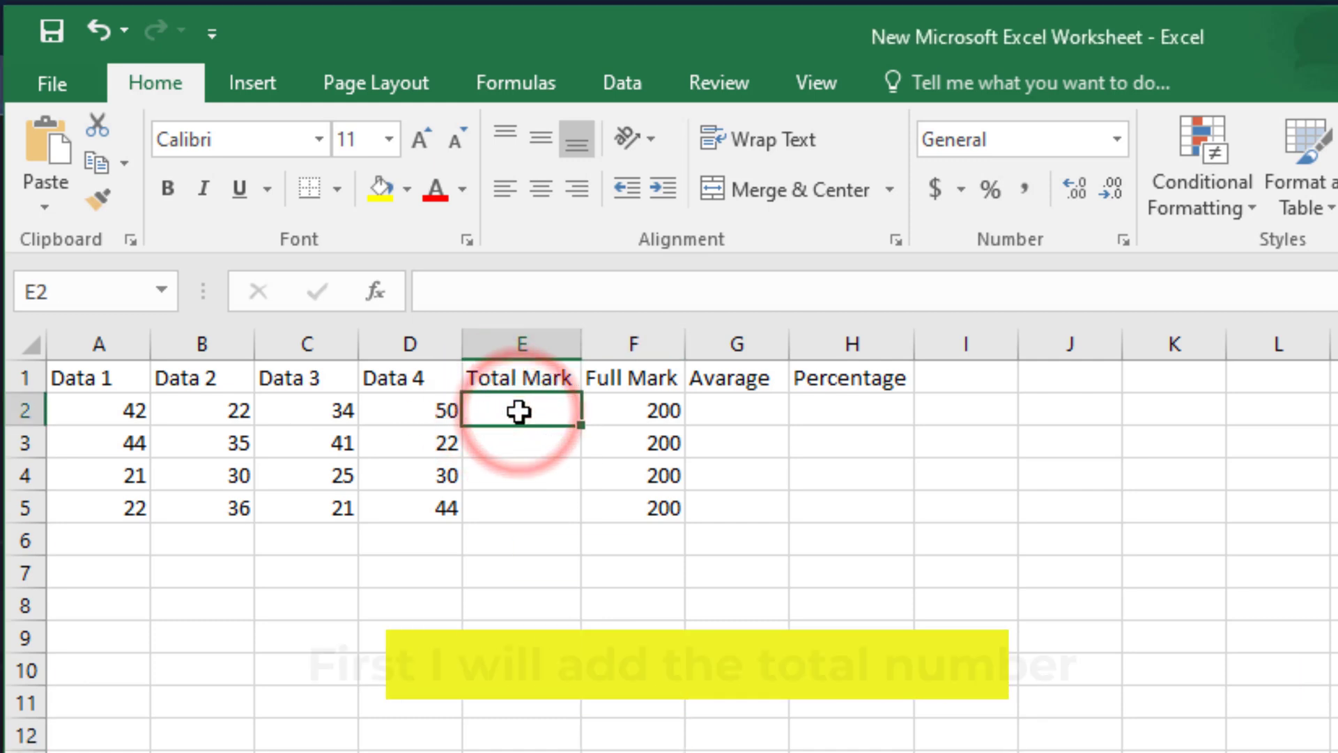
text(=)
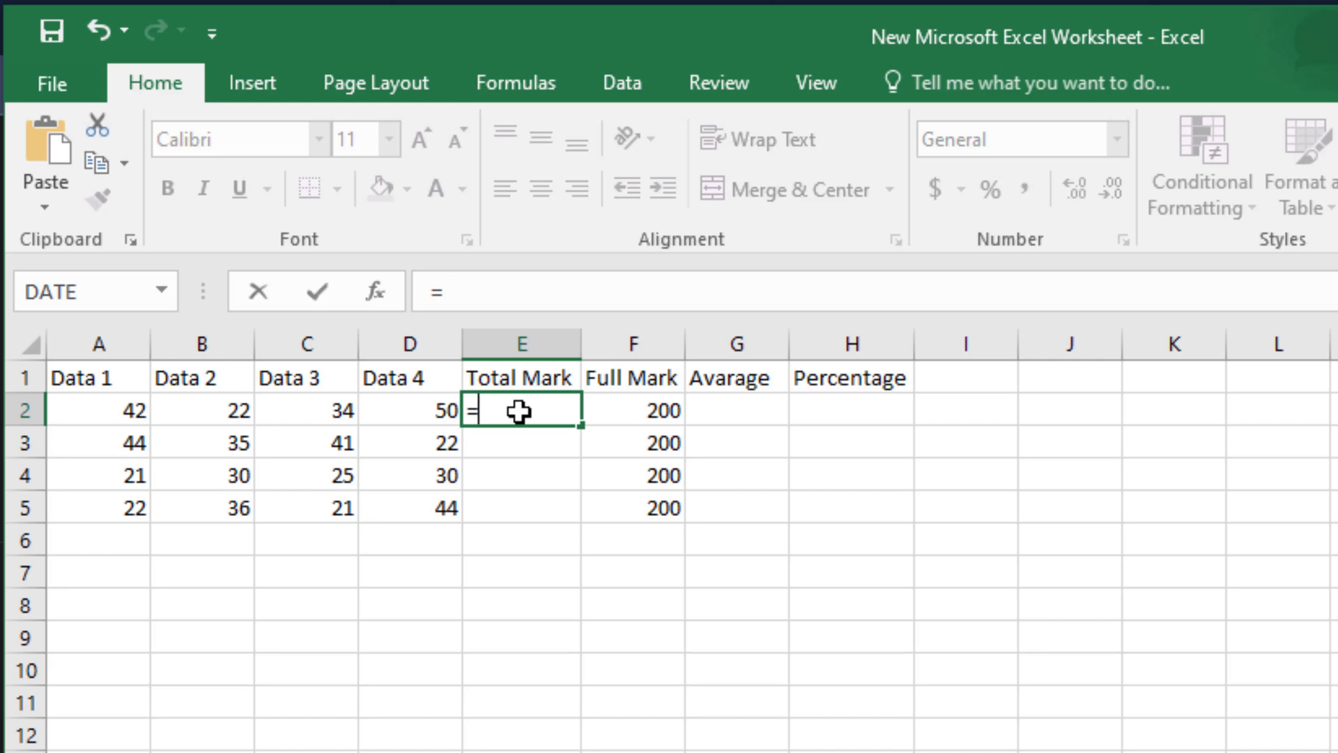
text(()
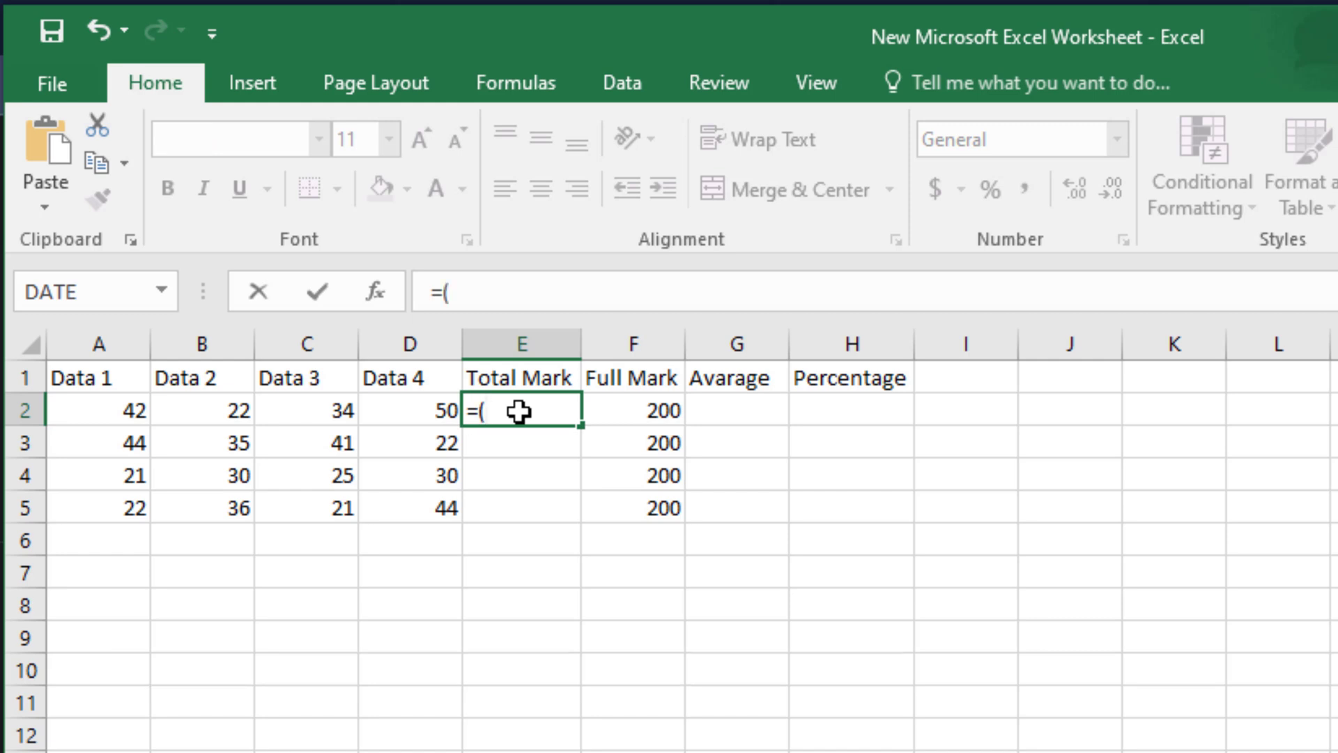
text(S)
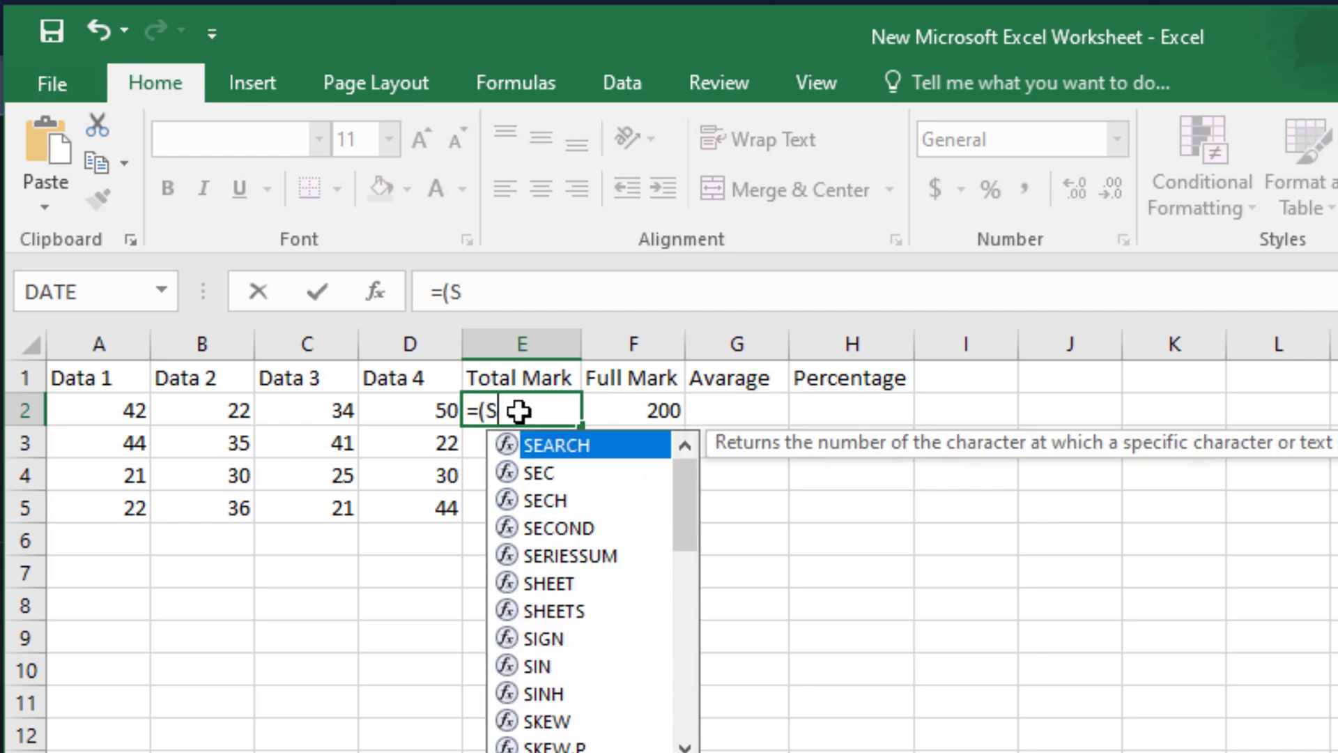
text(UM)
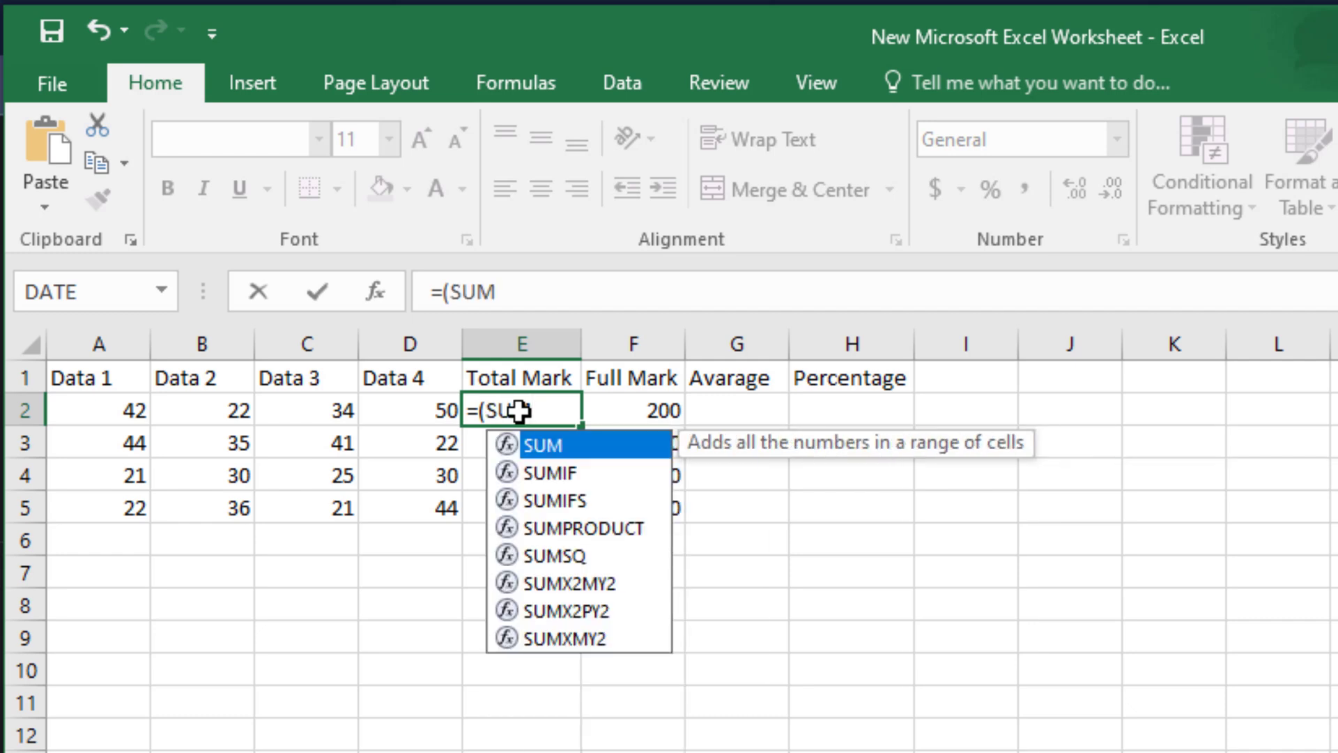
mouse_move(537, 448)
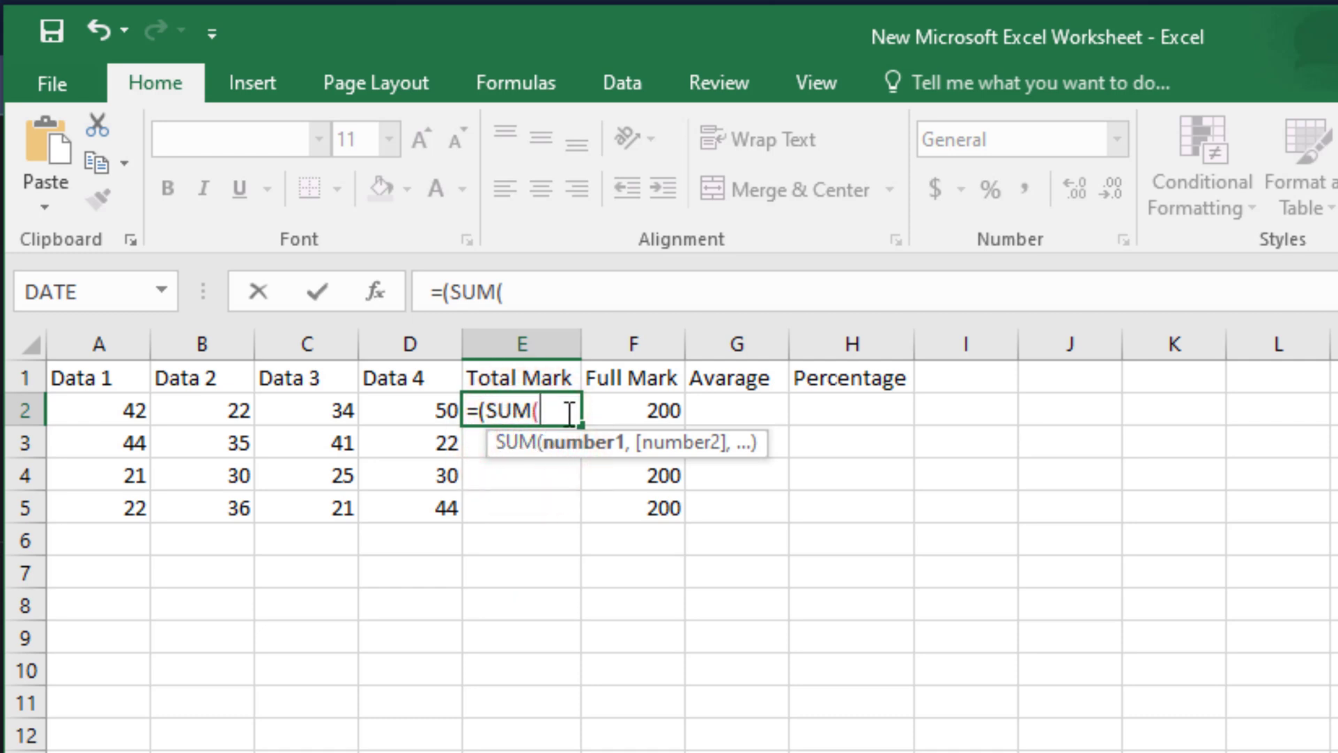
mouse_move(96, 413)
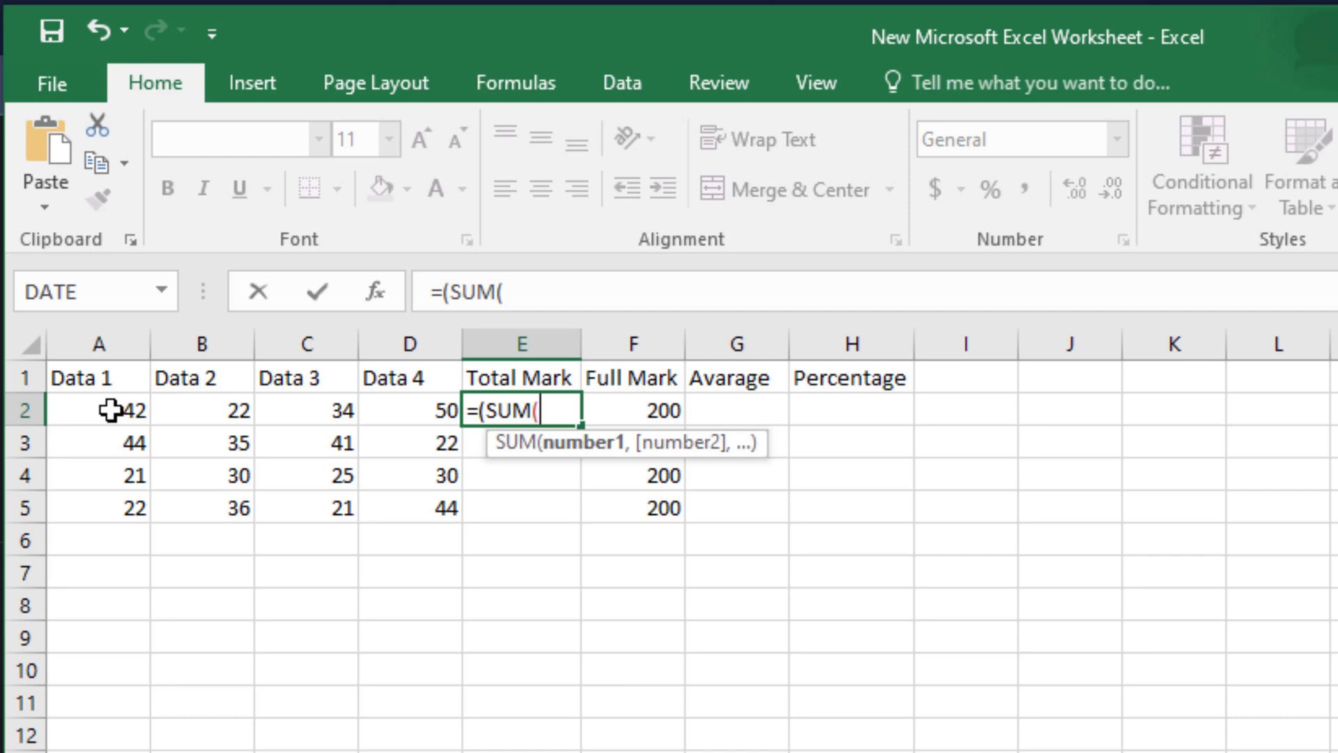
click(99, 410)
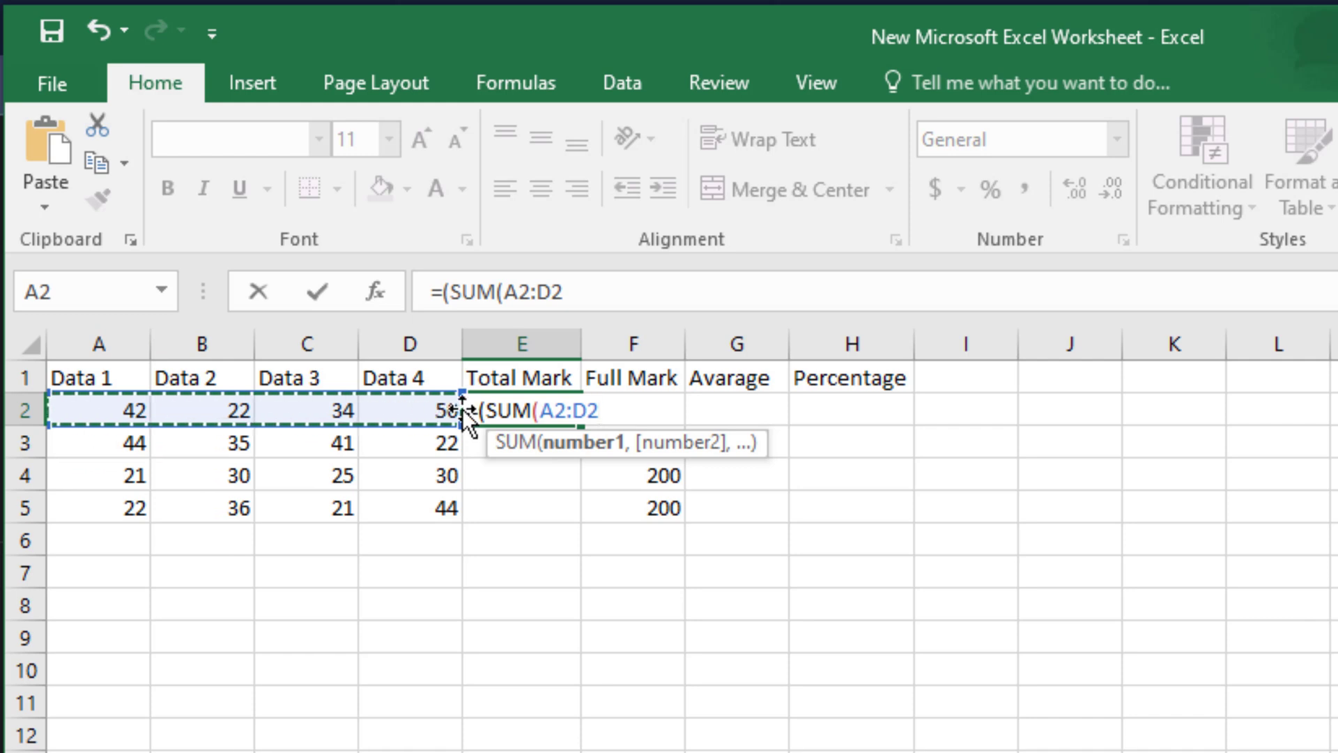
mouse_move(543, 483)
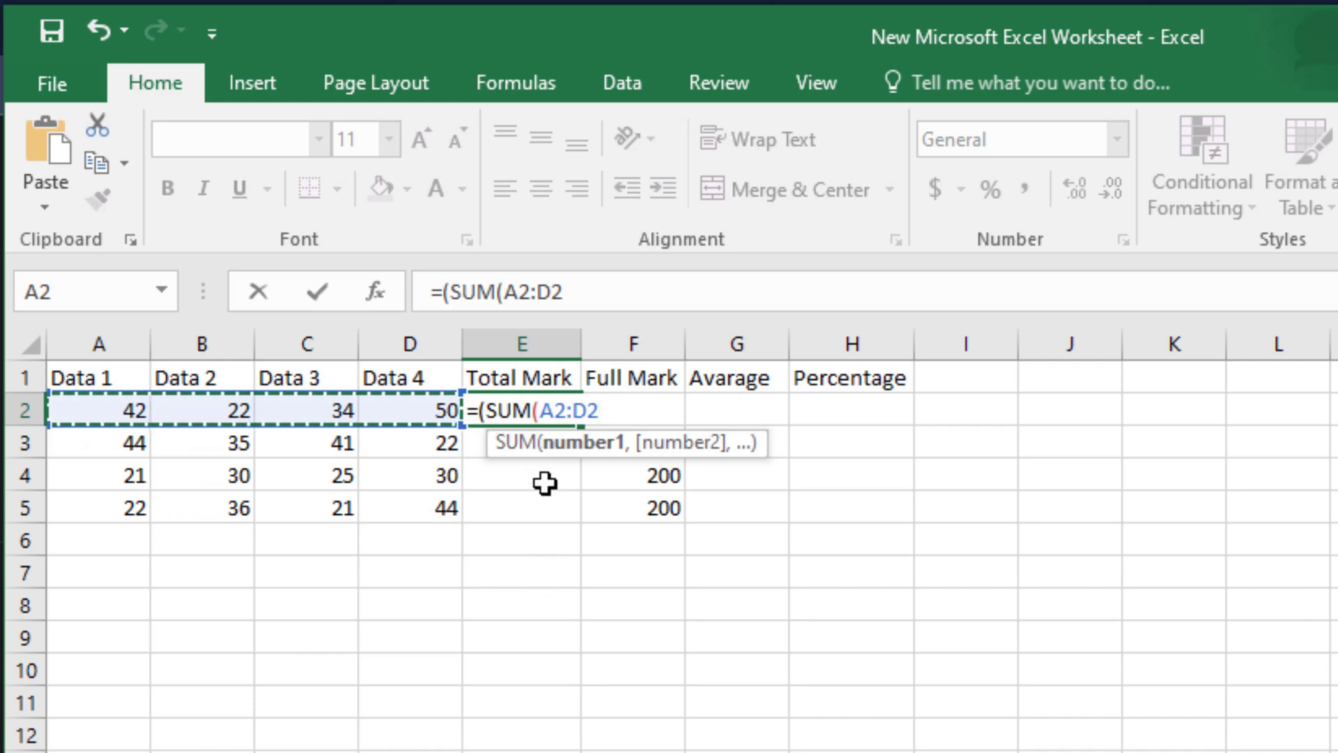
text())
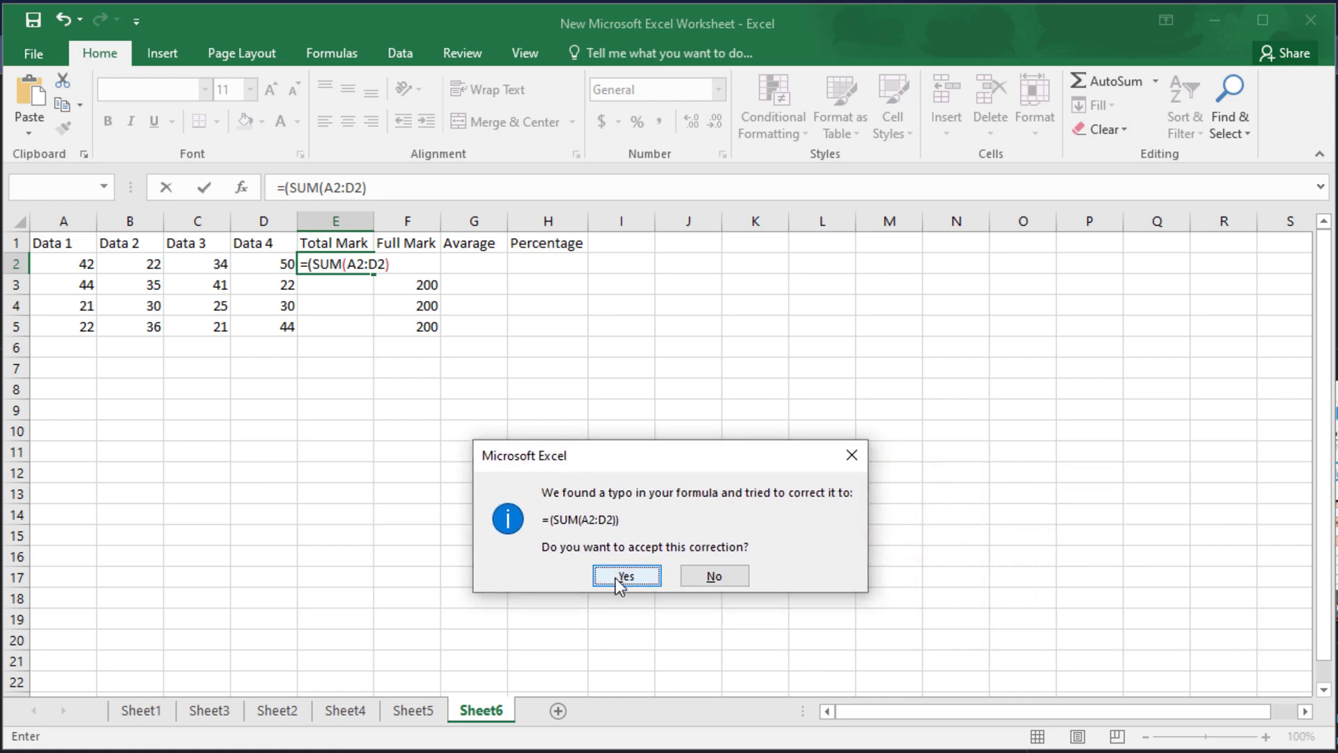
click(626, 574)
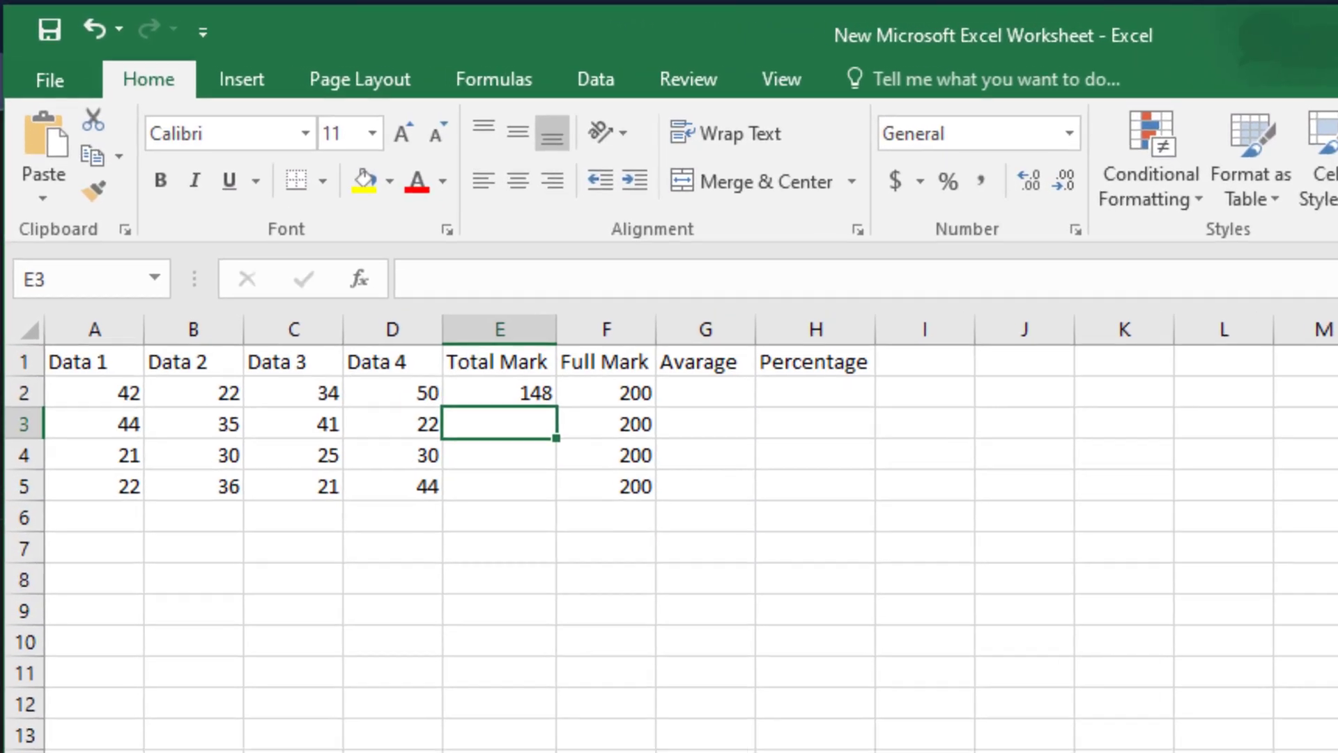
- Copy the E2 total formula down to E5 and check the copied formulas in E3 and E2
click(509, 401)
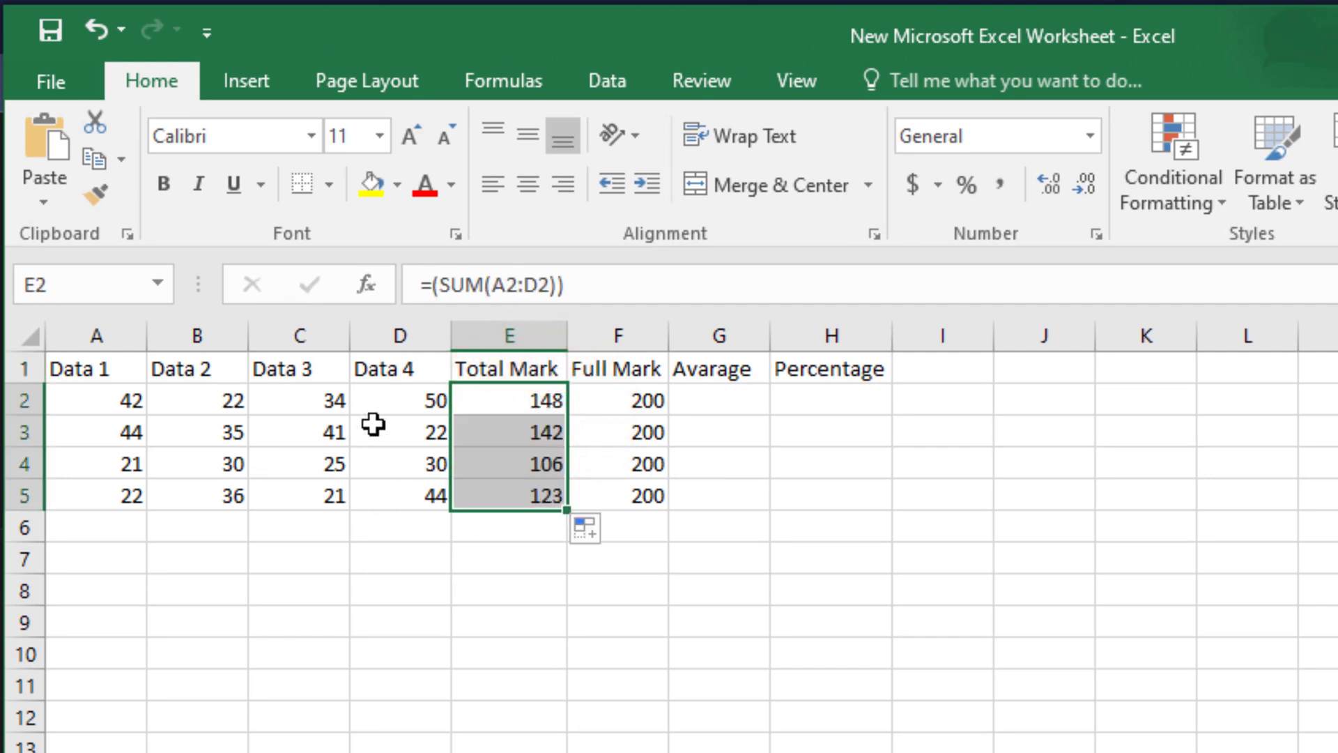
click(509, 430)
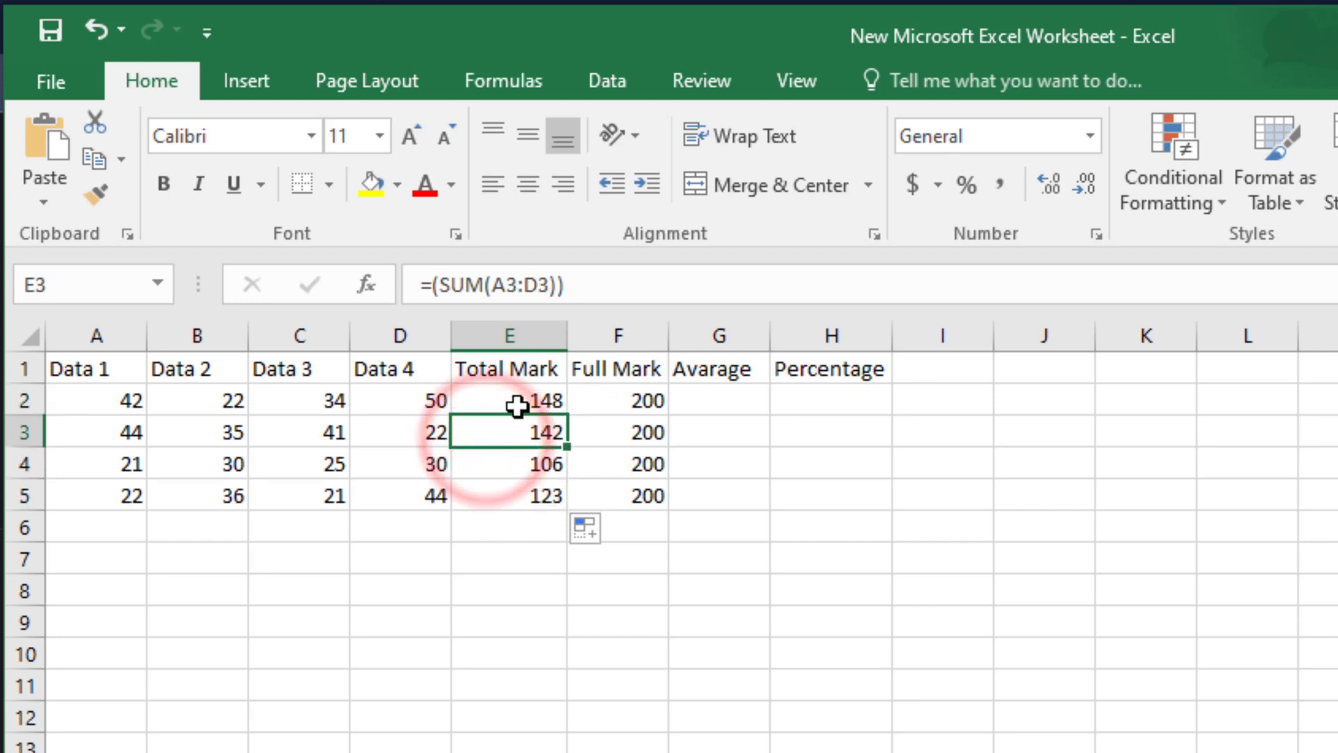
click(508, 399)
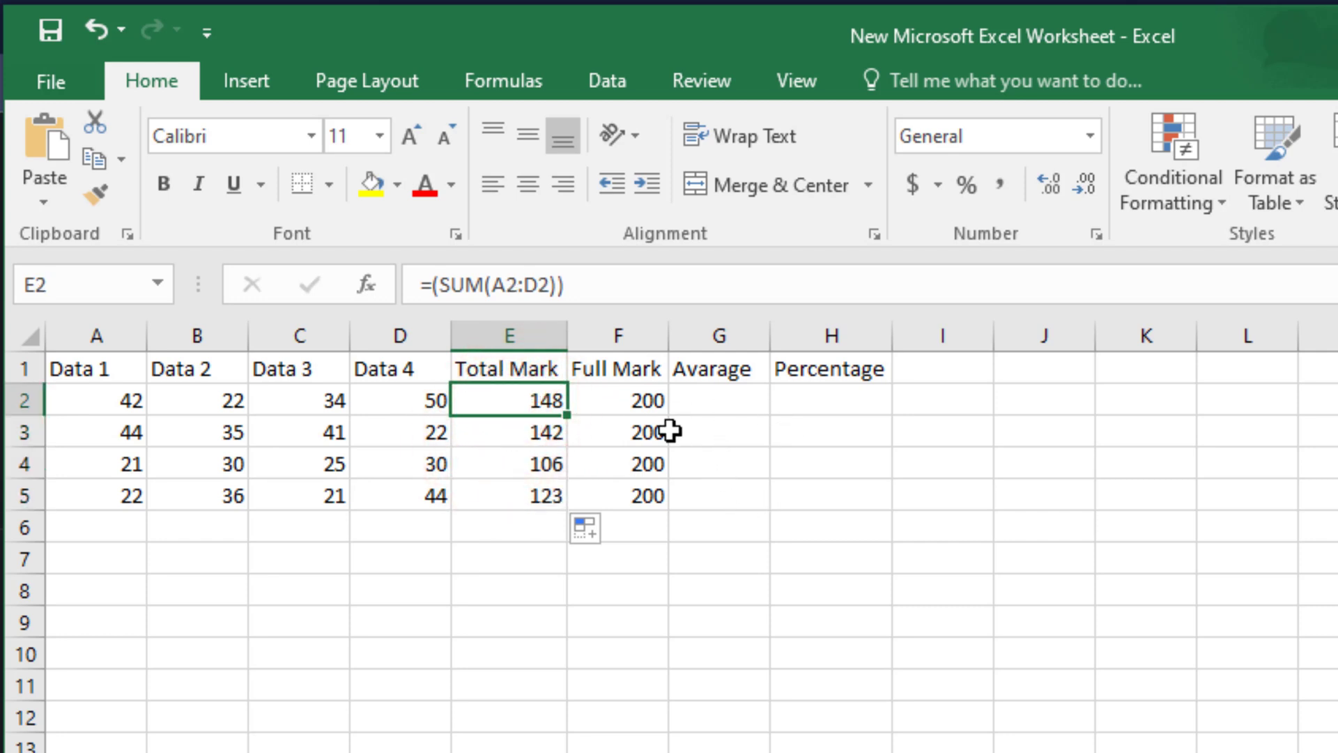
click(715, 398)
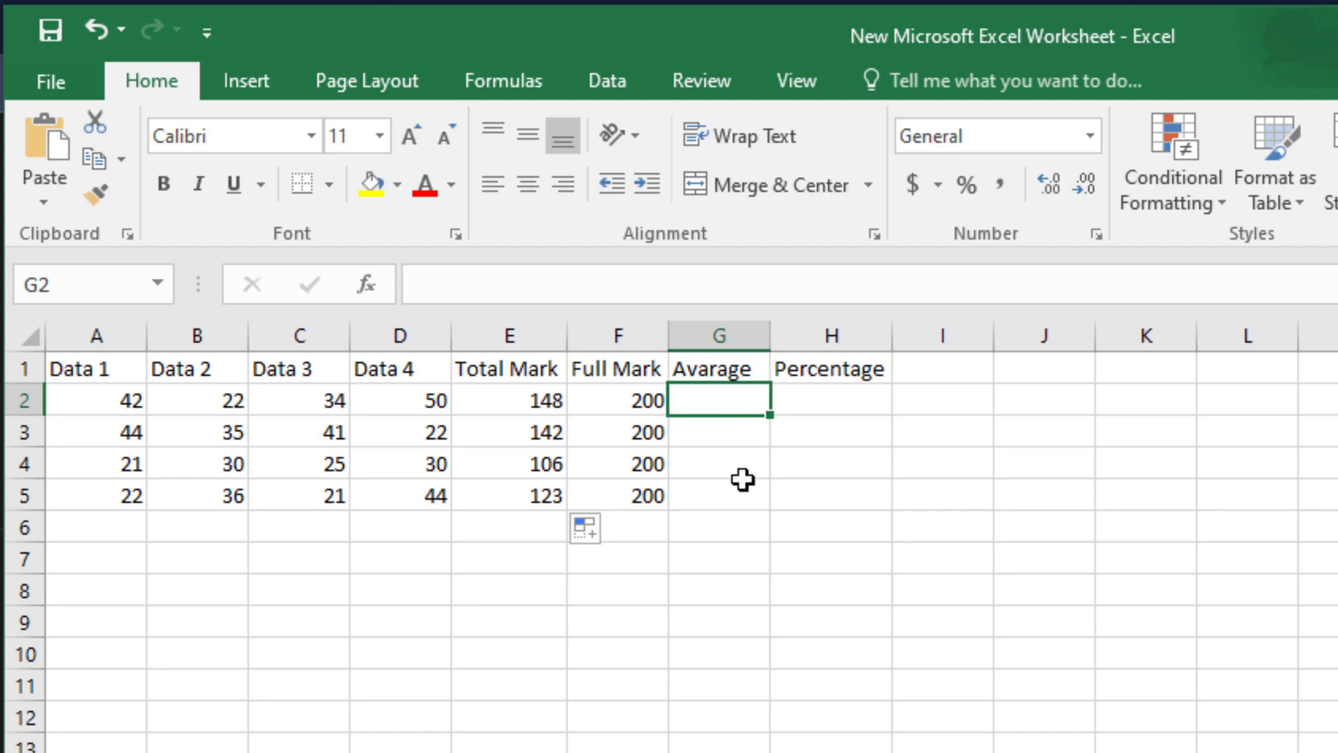
mouse_move(805, 412)
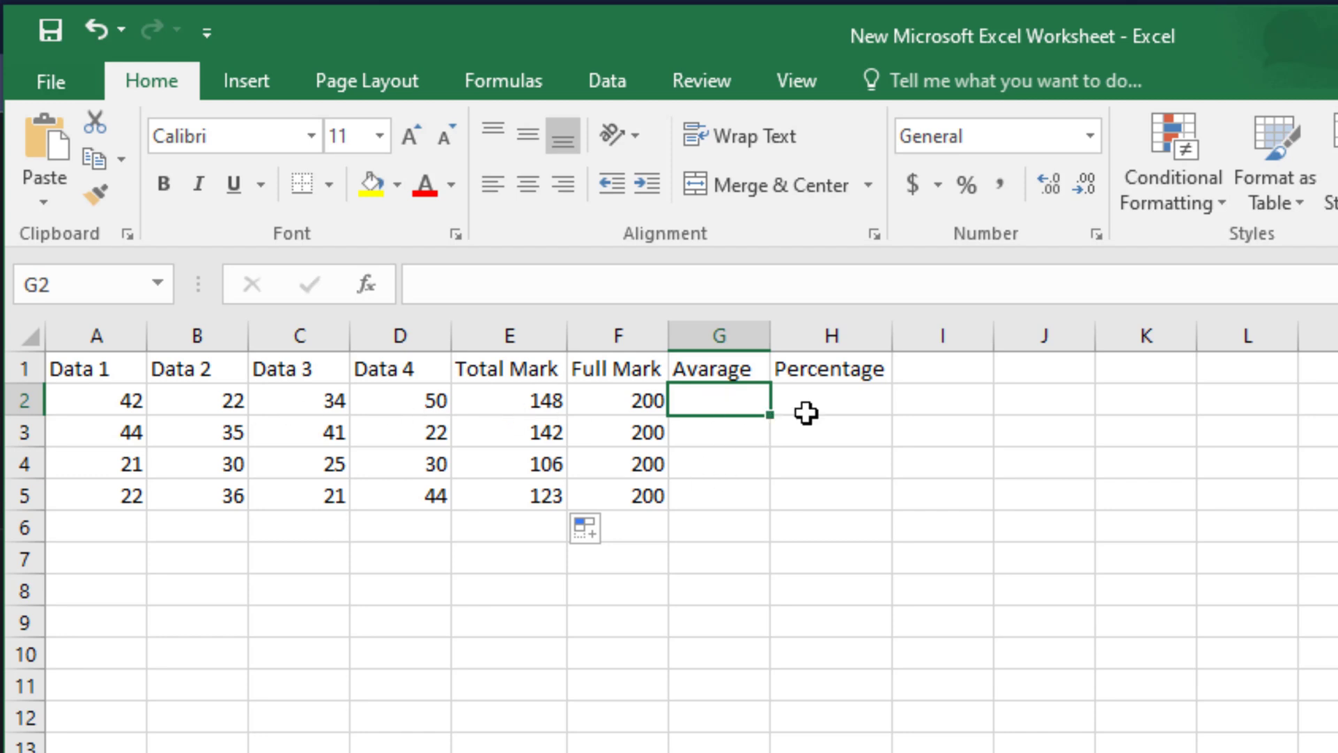
mouse_move(707, 414)
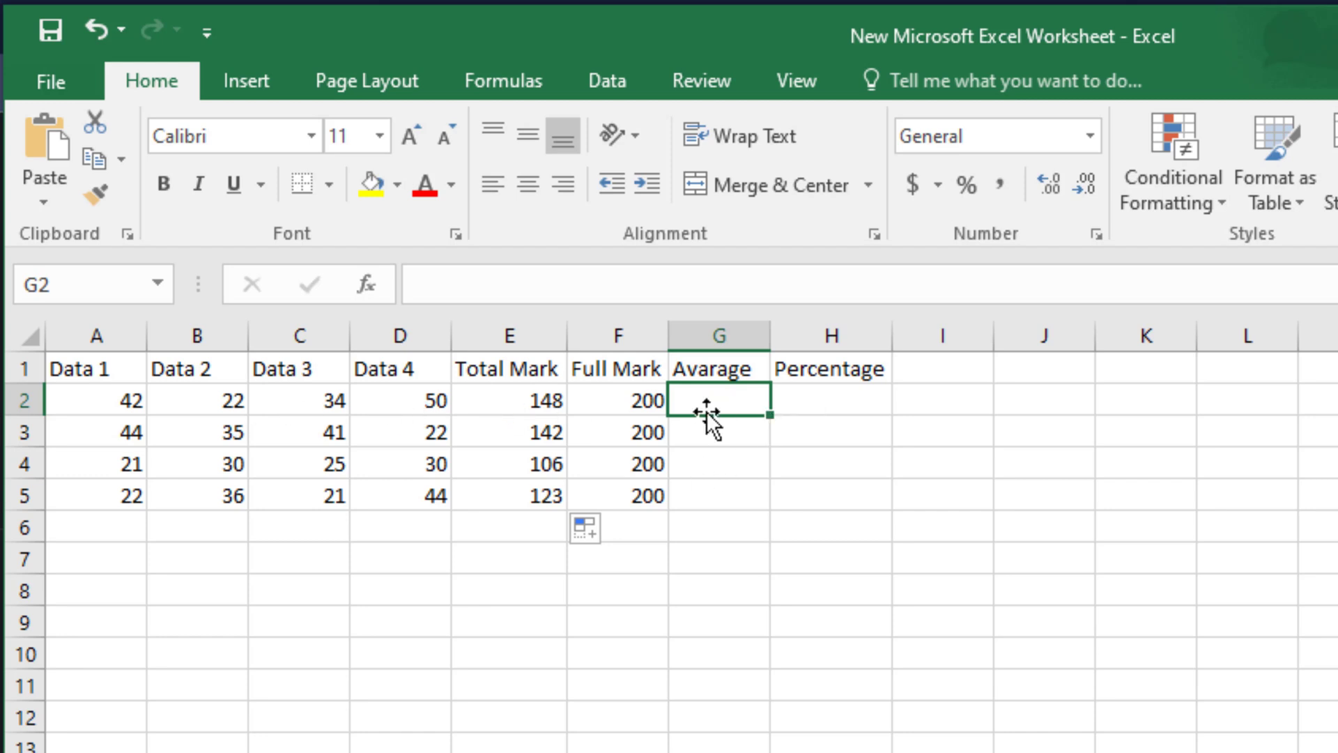
- Enter =AVERAGE(A2:D2) in G2 and accept the correction, giving an average of 37
text(=)
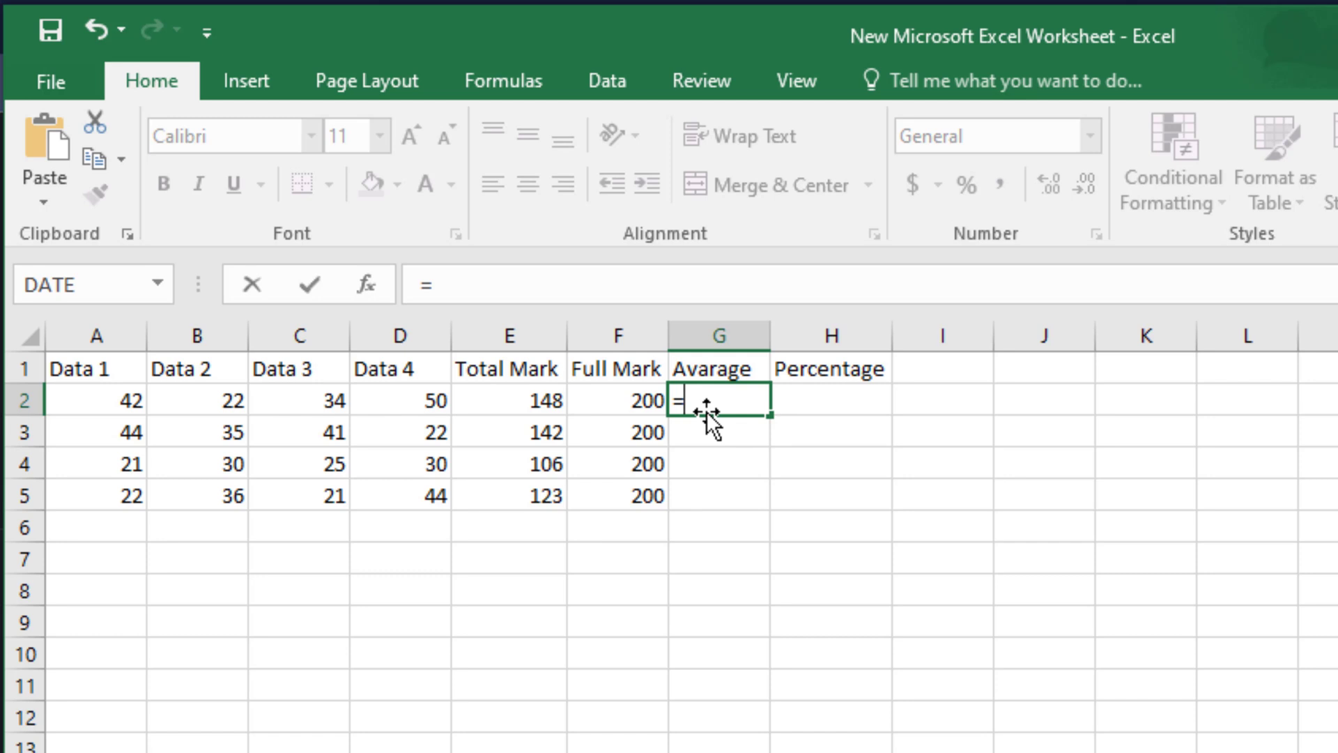
text(()
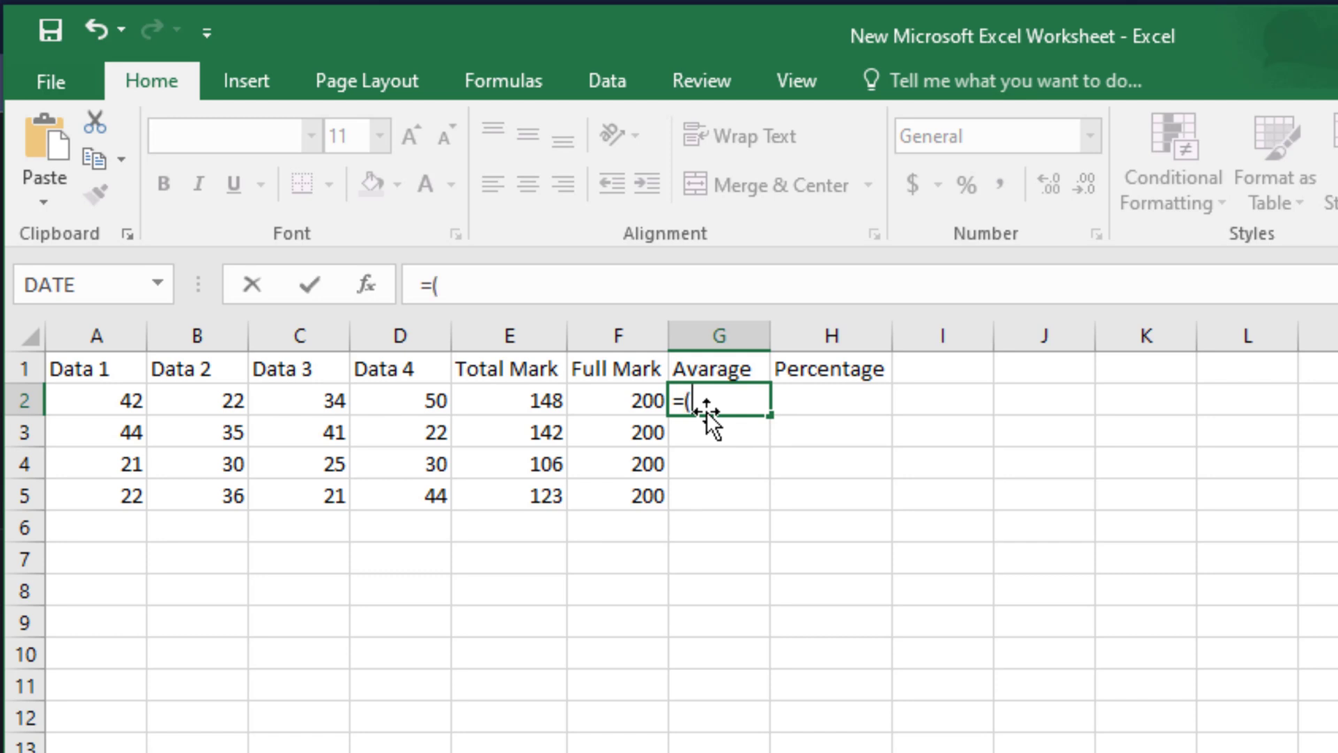
text(av)
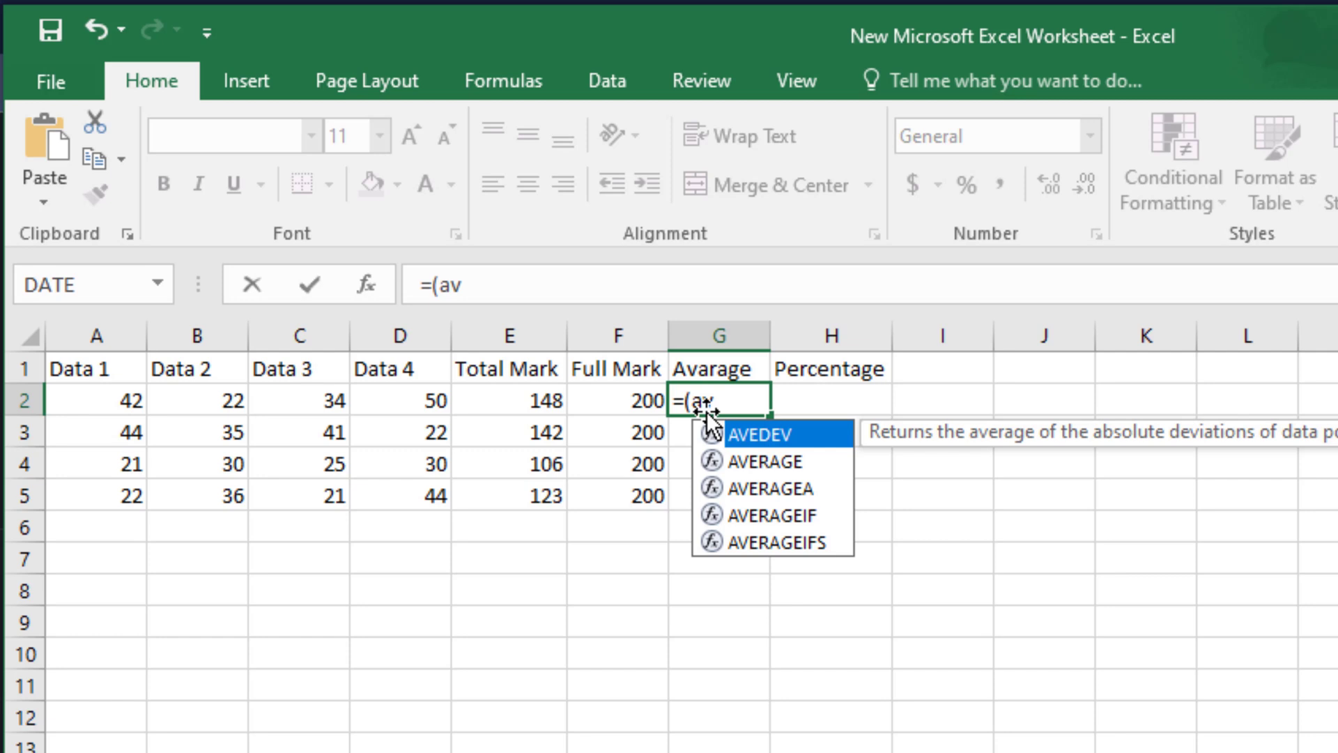
mouse_move(769, 471)
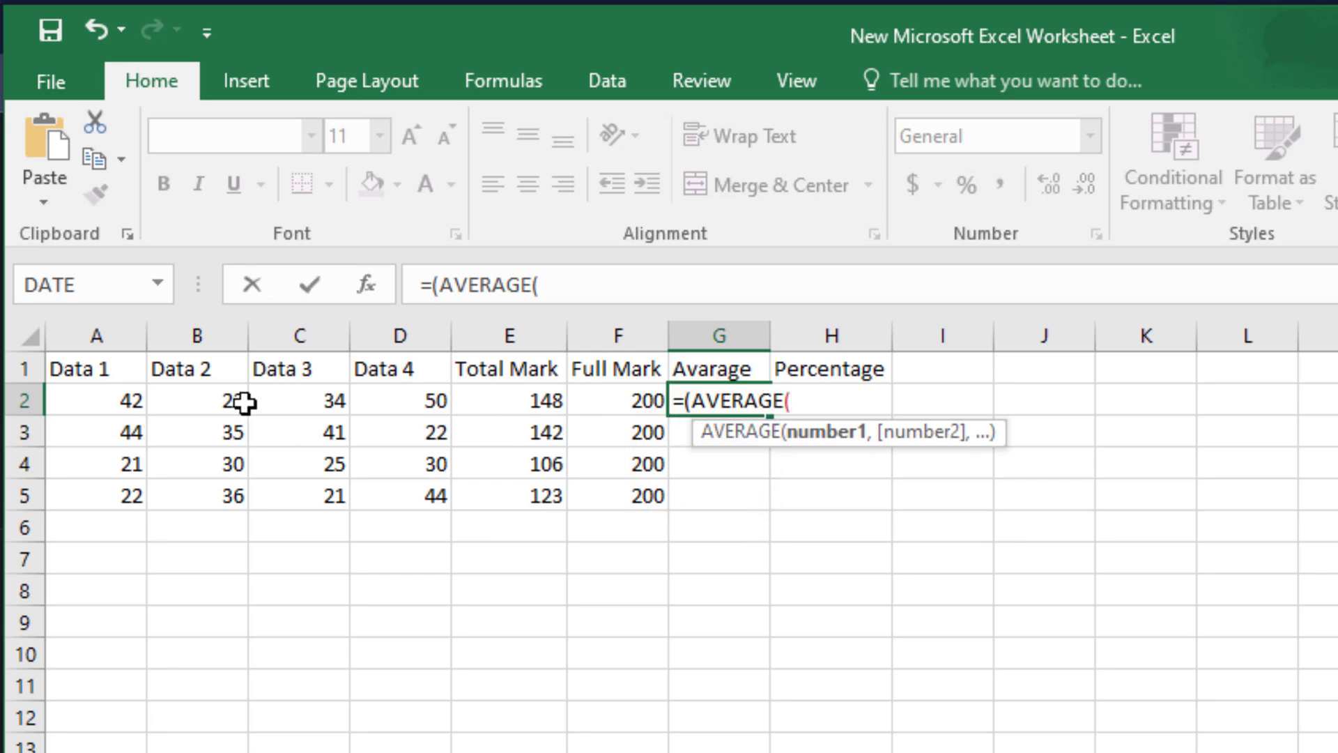
click(95, 400)
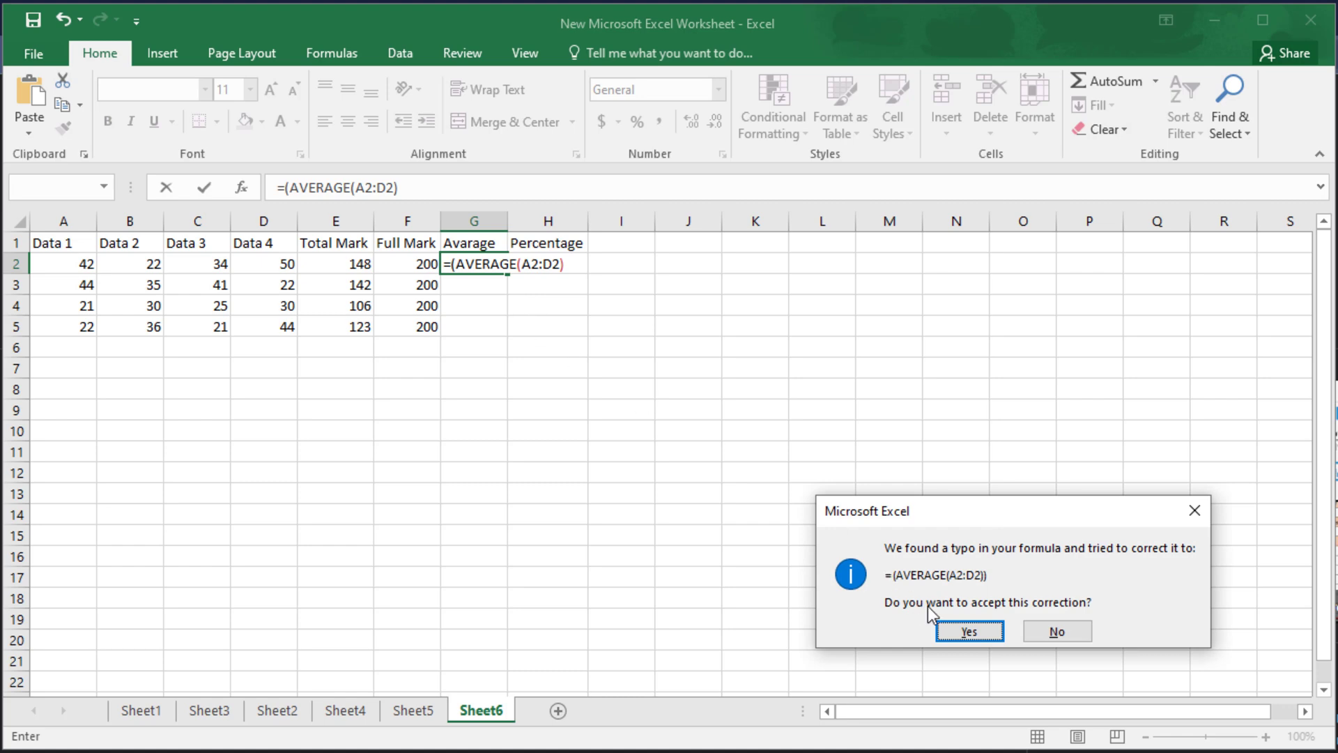
click(967, 632)
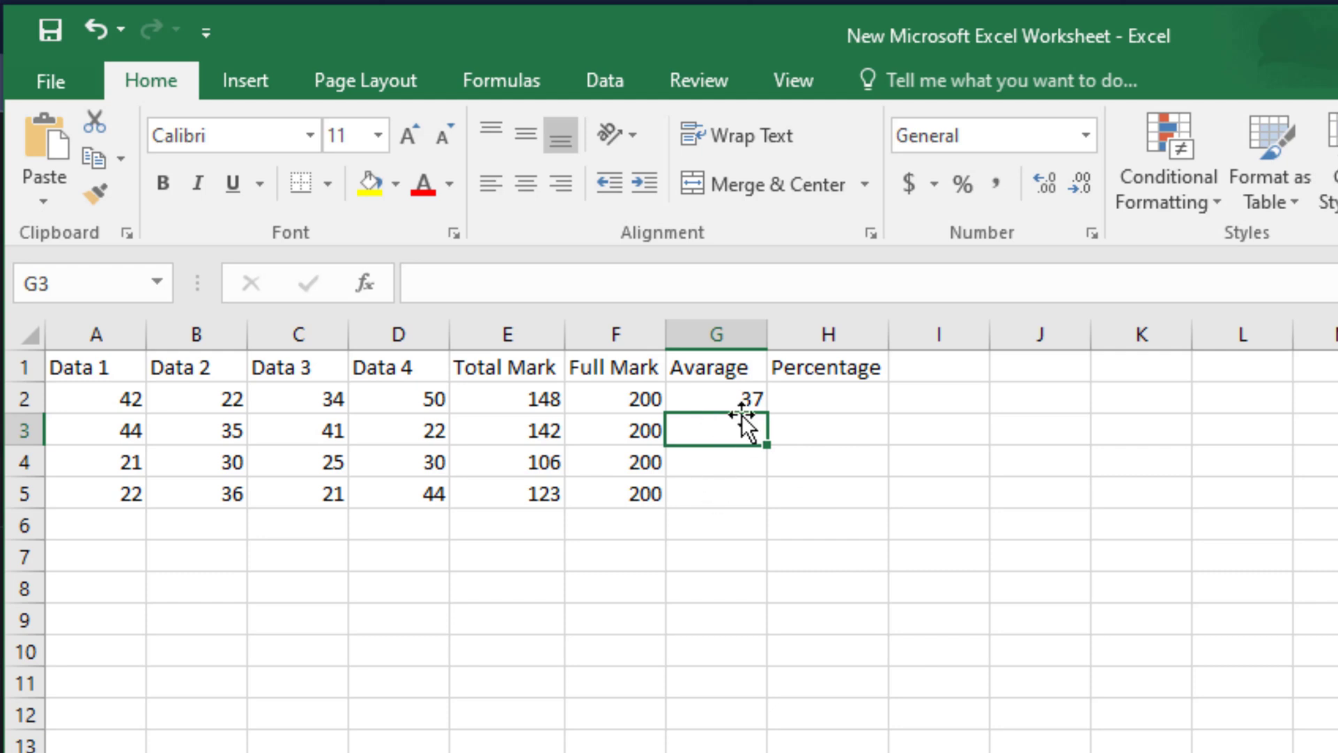
click(715, 398)
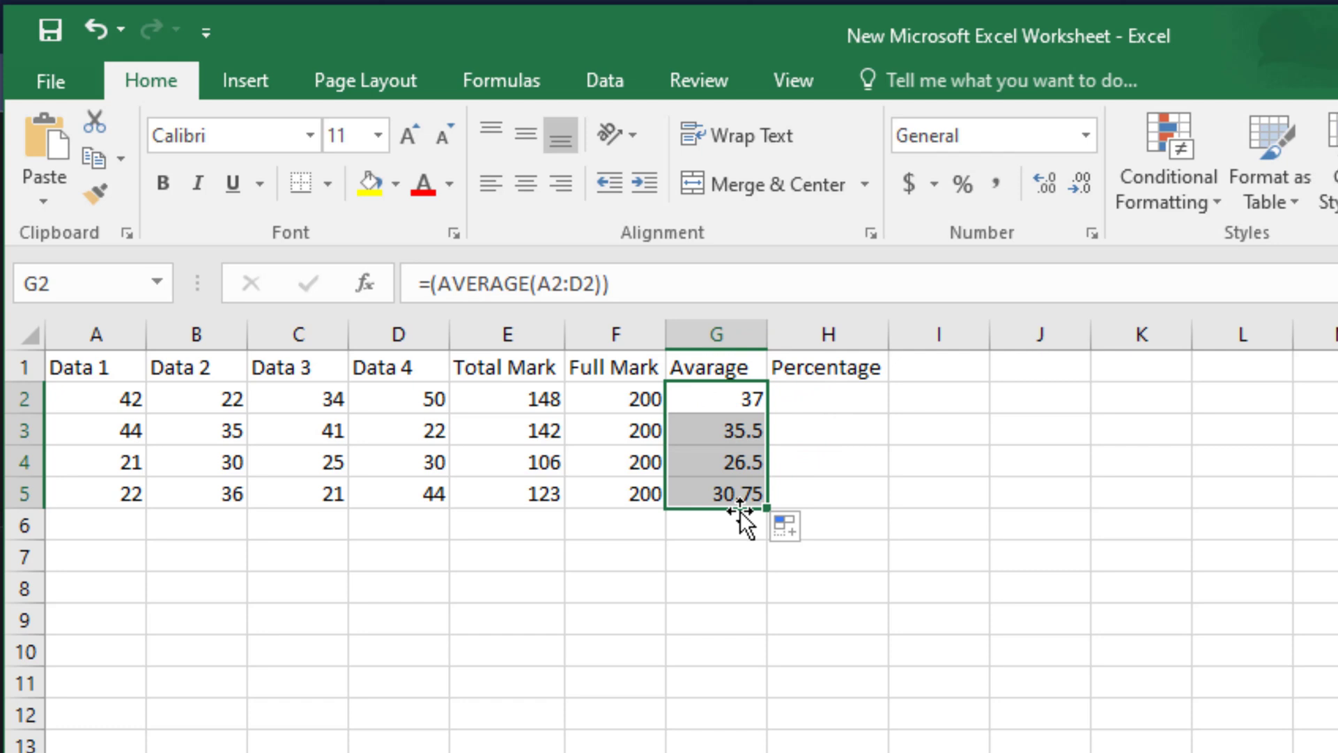
mouse_move(820, 469)
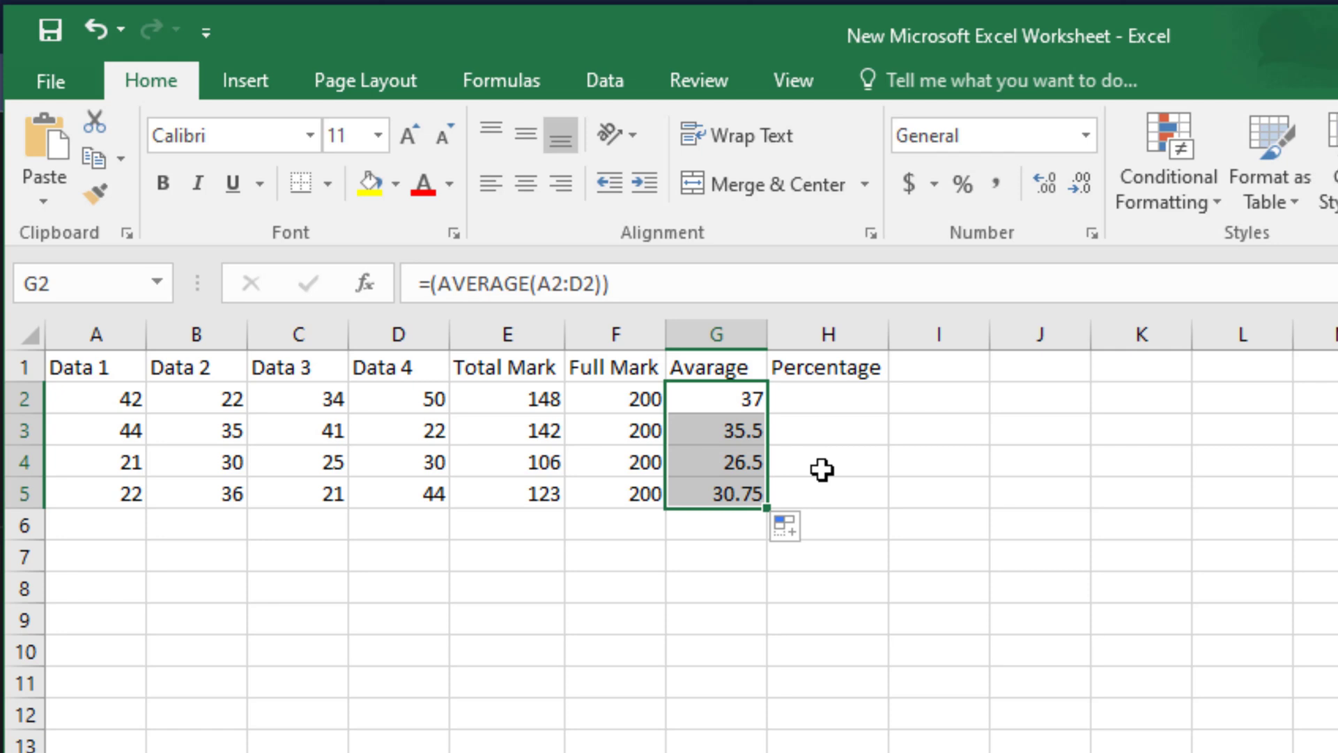
- Select H2, the first Percentage cell
click(824, 398)
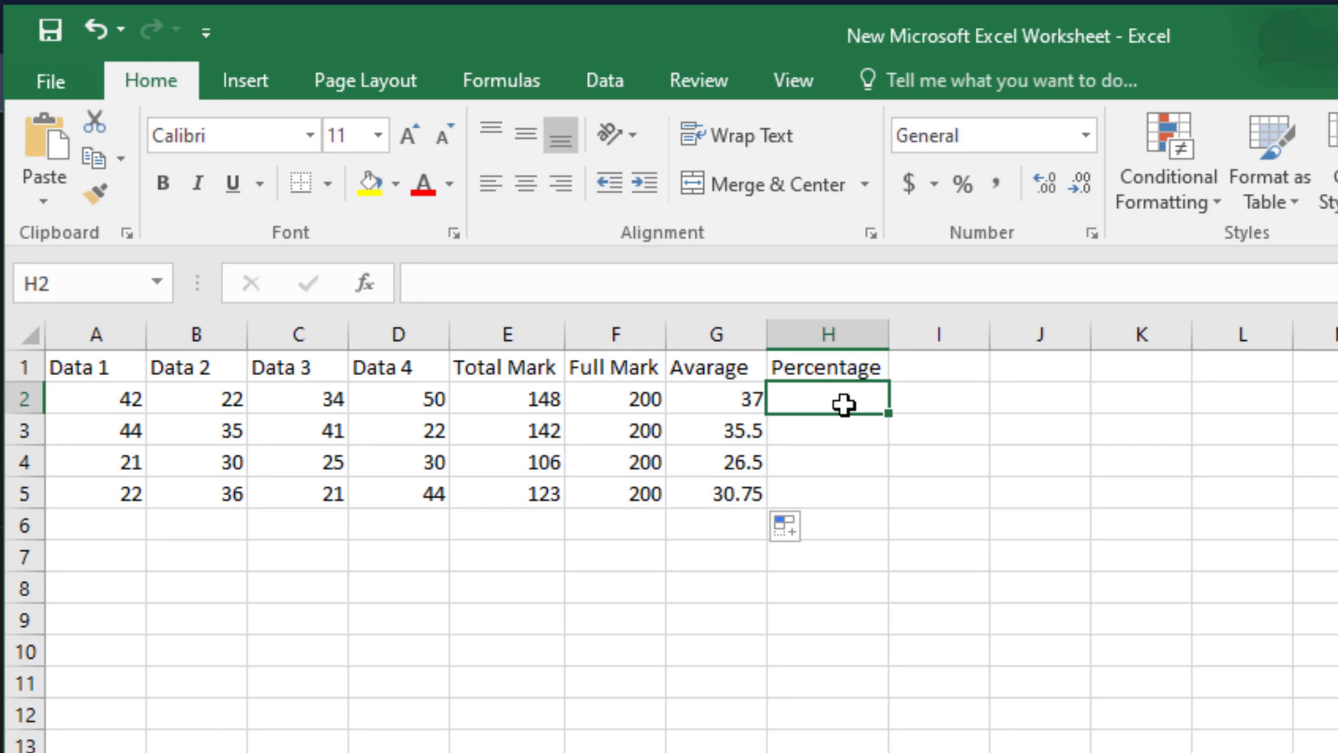
- Enter =E2/F2*100 in H2 and fill it down, giving 74, 71, 53 and 61.5
text(=)
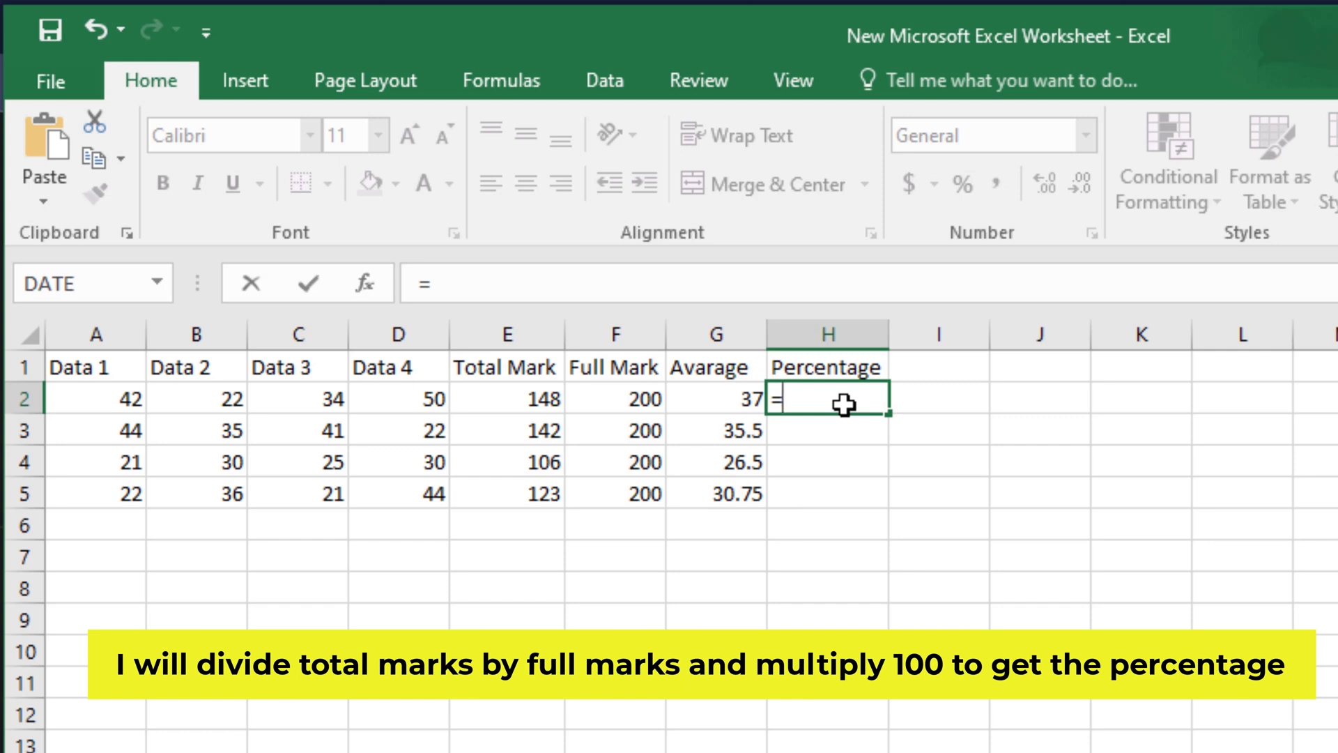
mouse_move(853, 401)
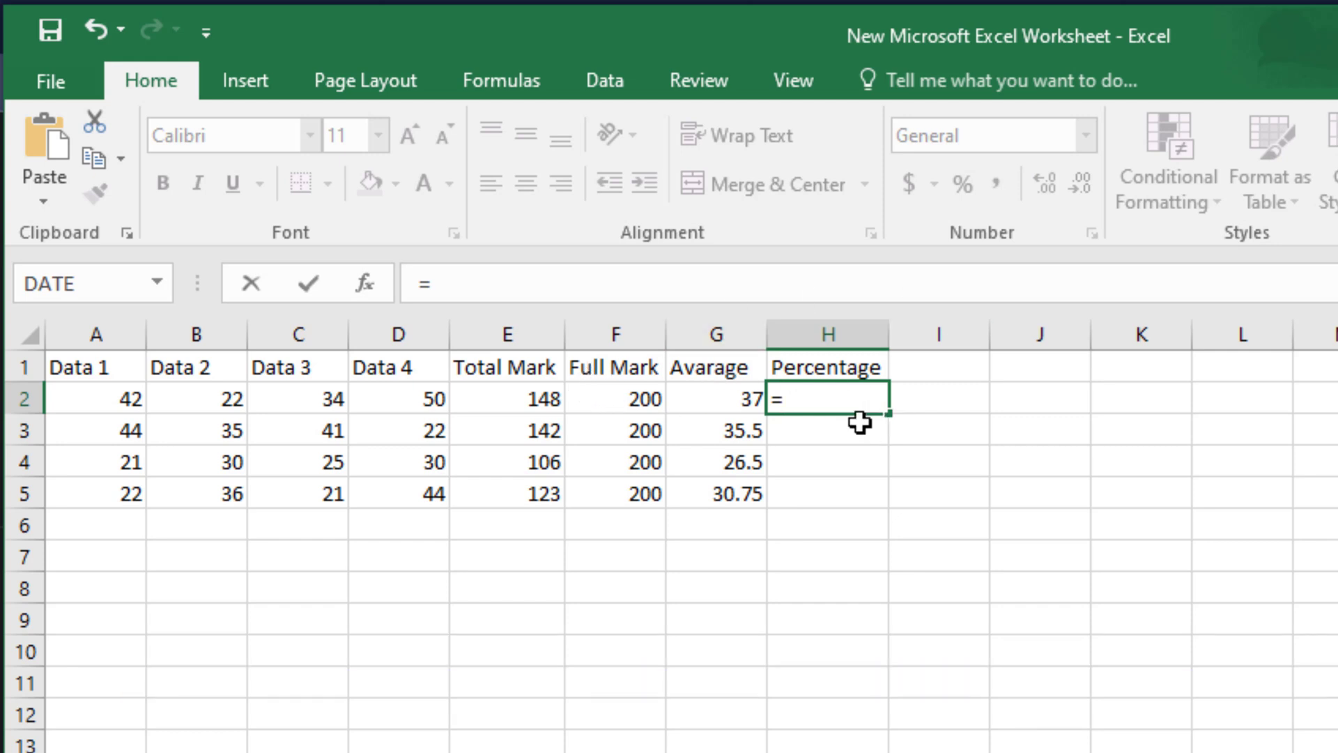
mouse_move(823, 412)
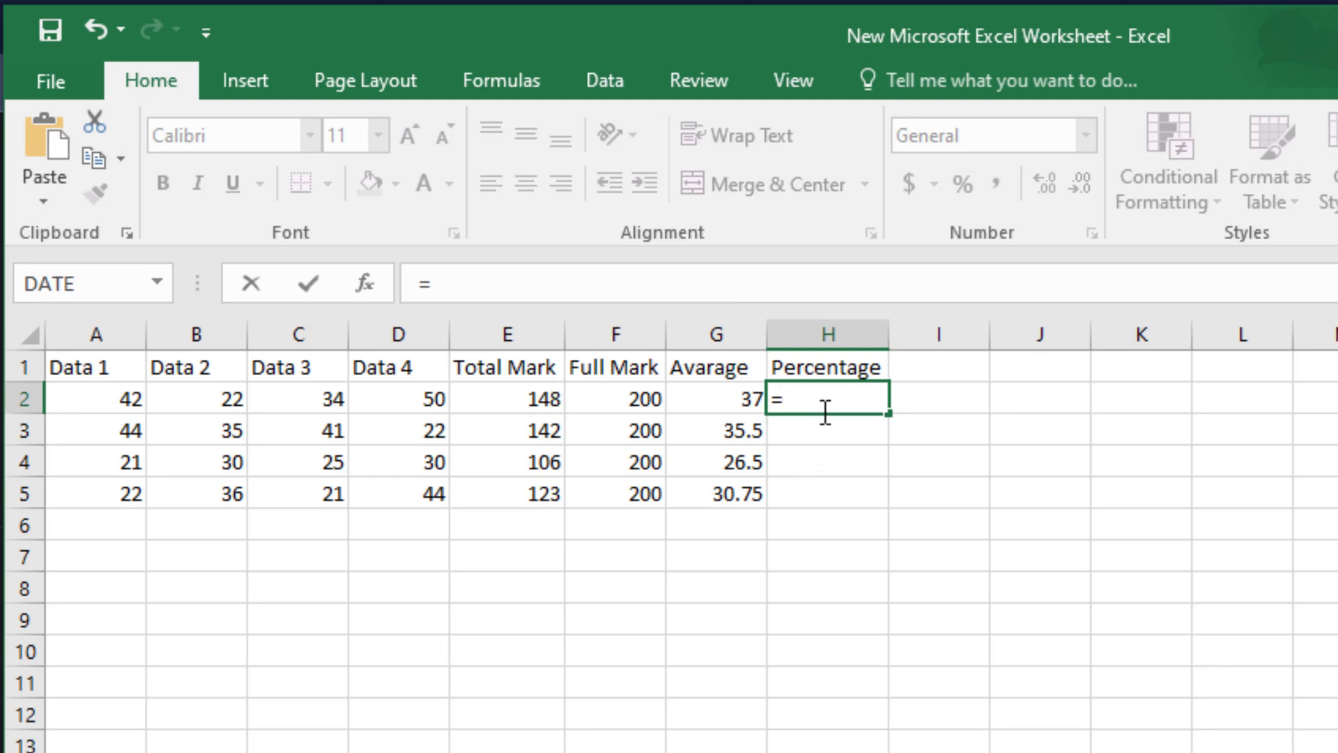
mouse_move(531, 399)
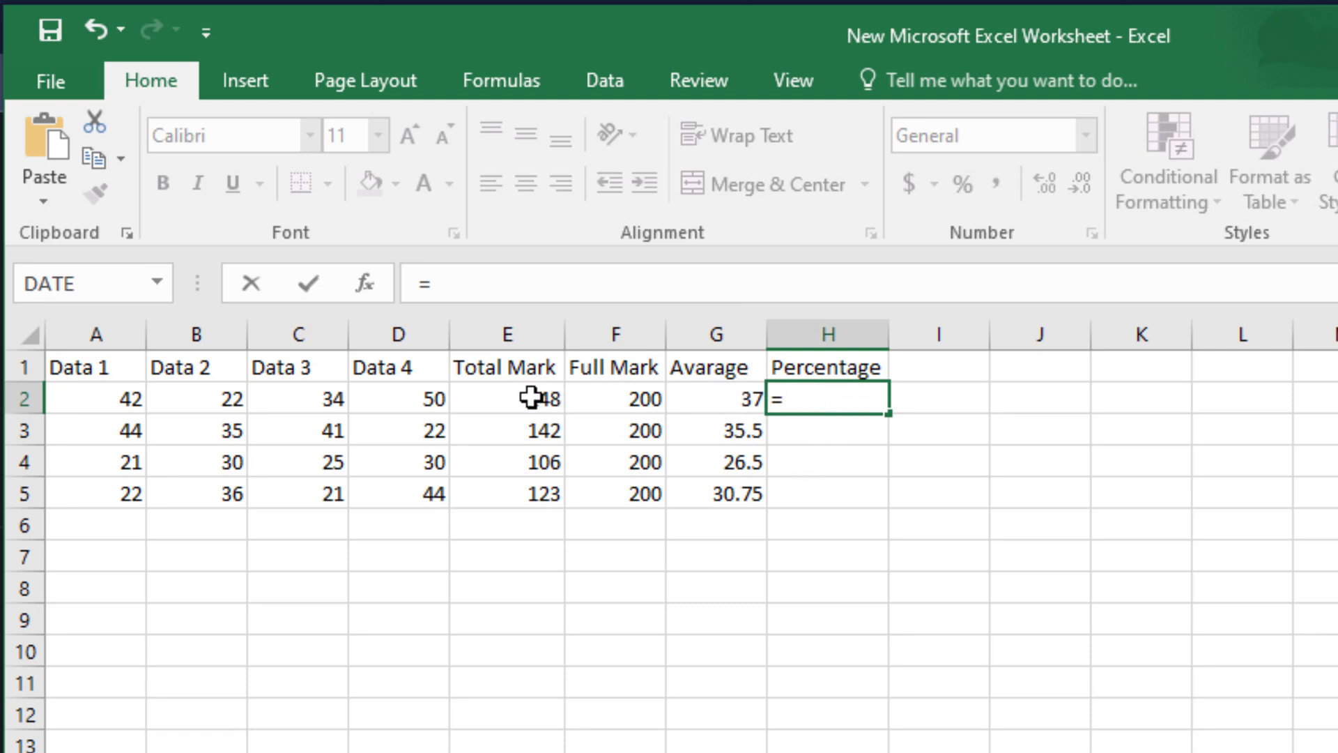
click(503, 398)
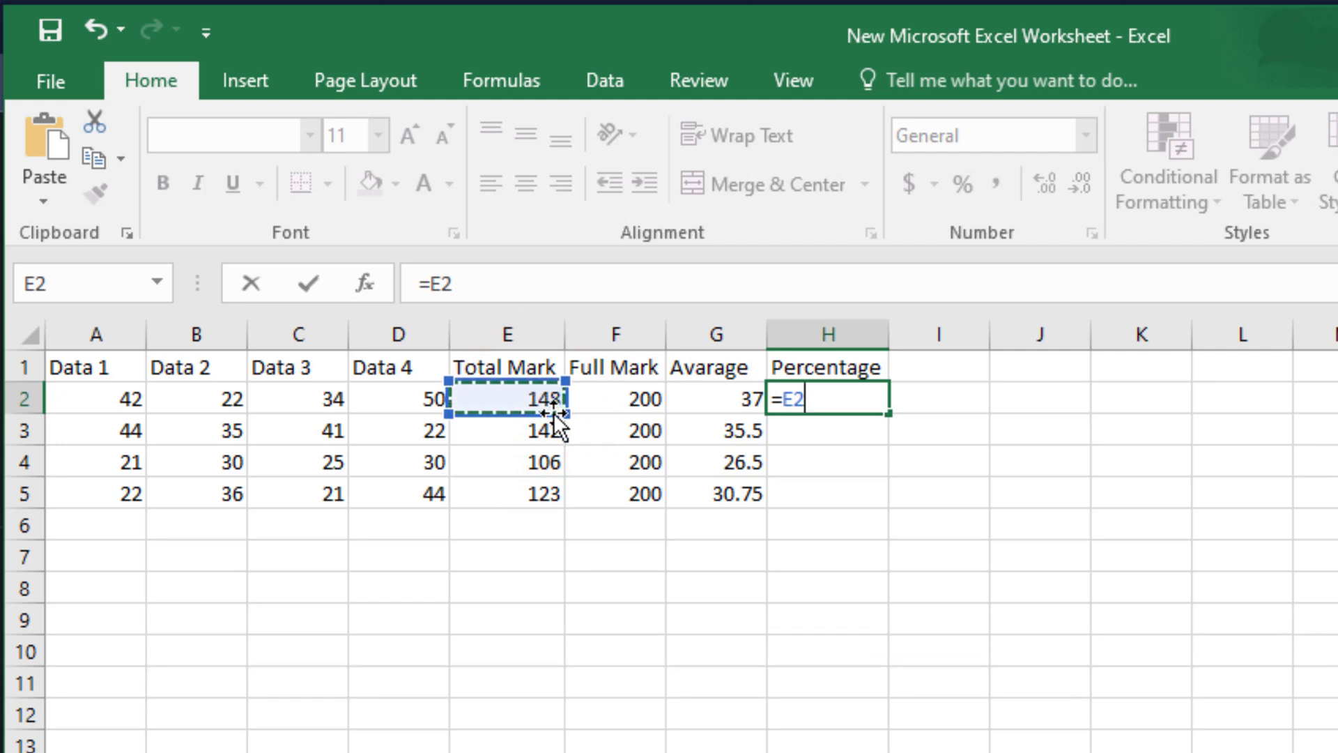
text(/)
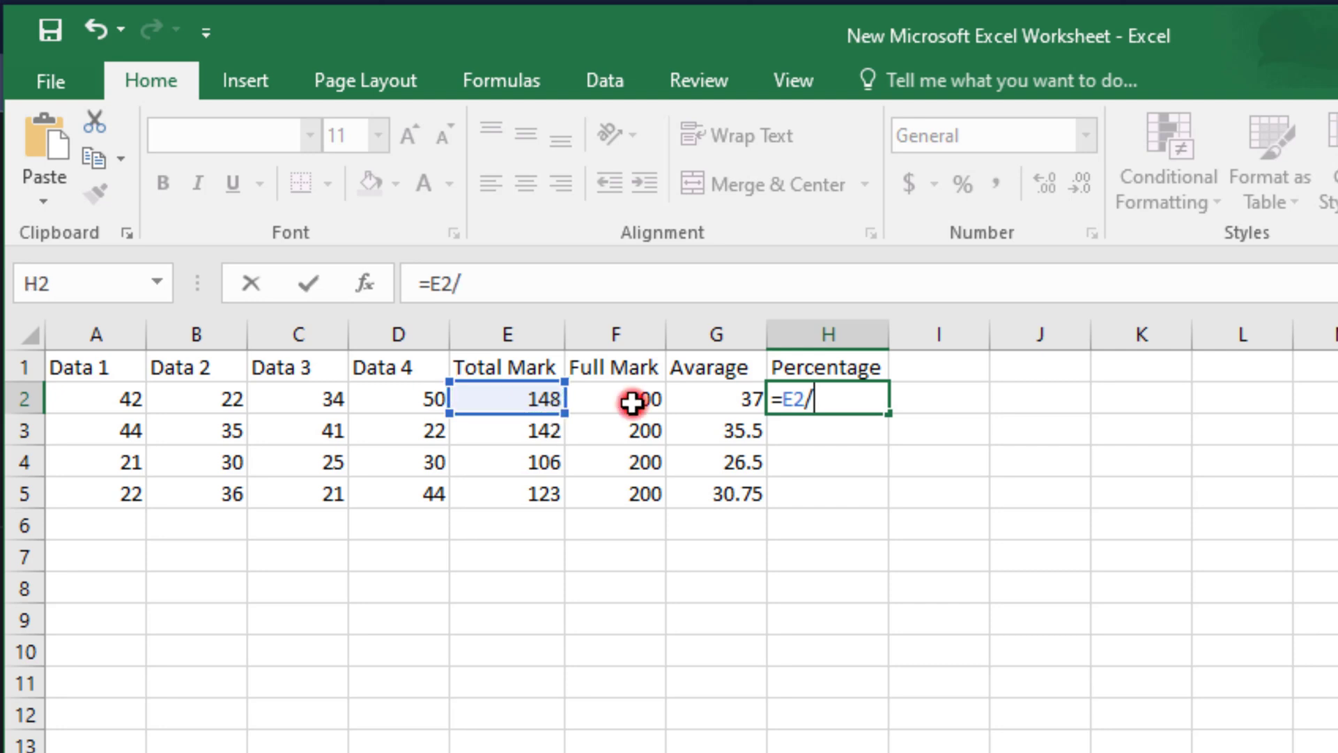
click(612, 398)
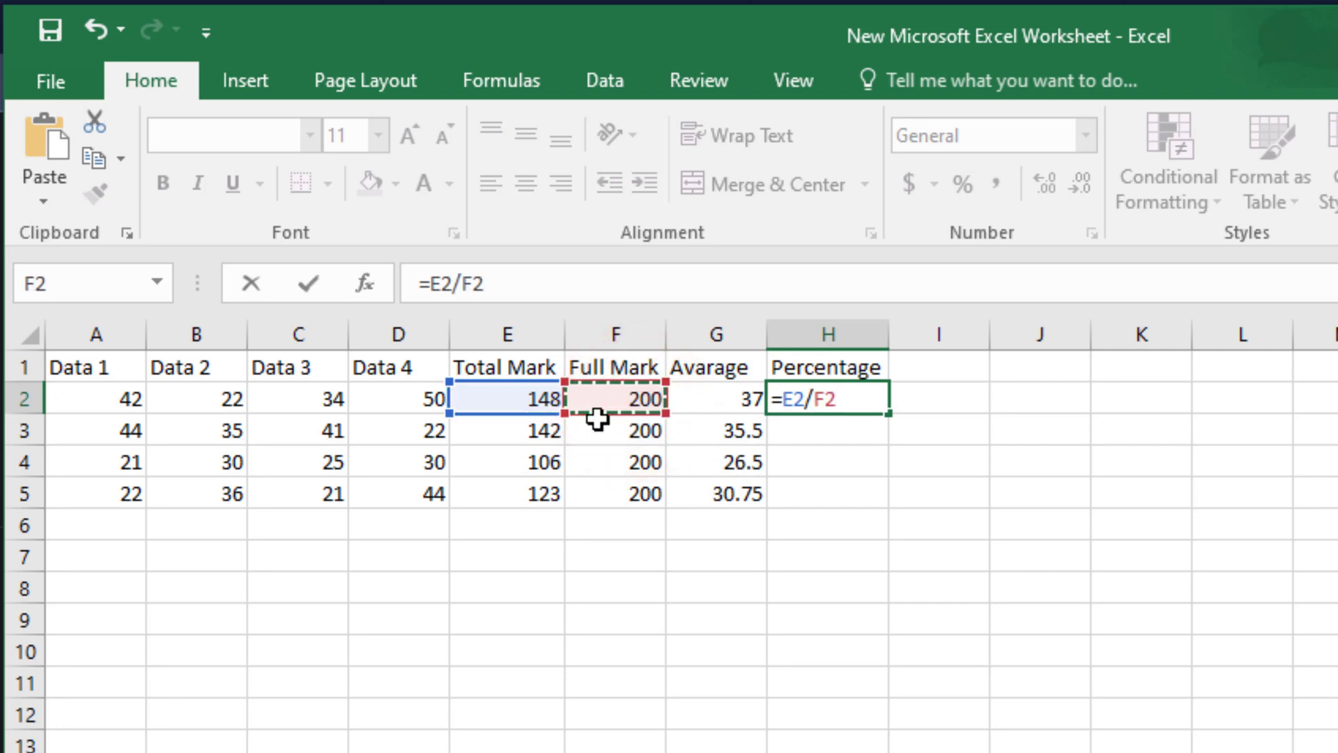
mouse_move(828, 452)
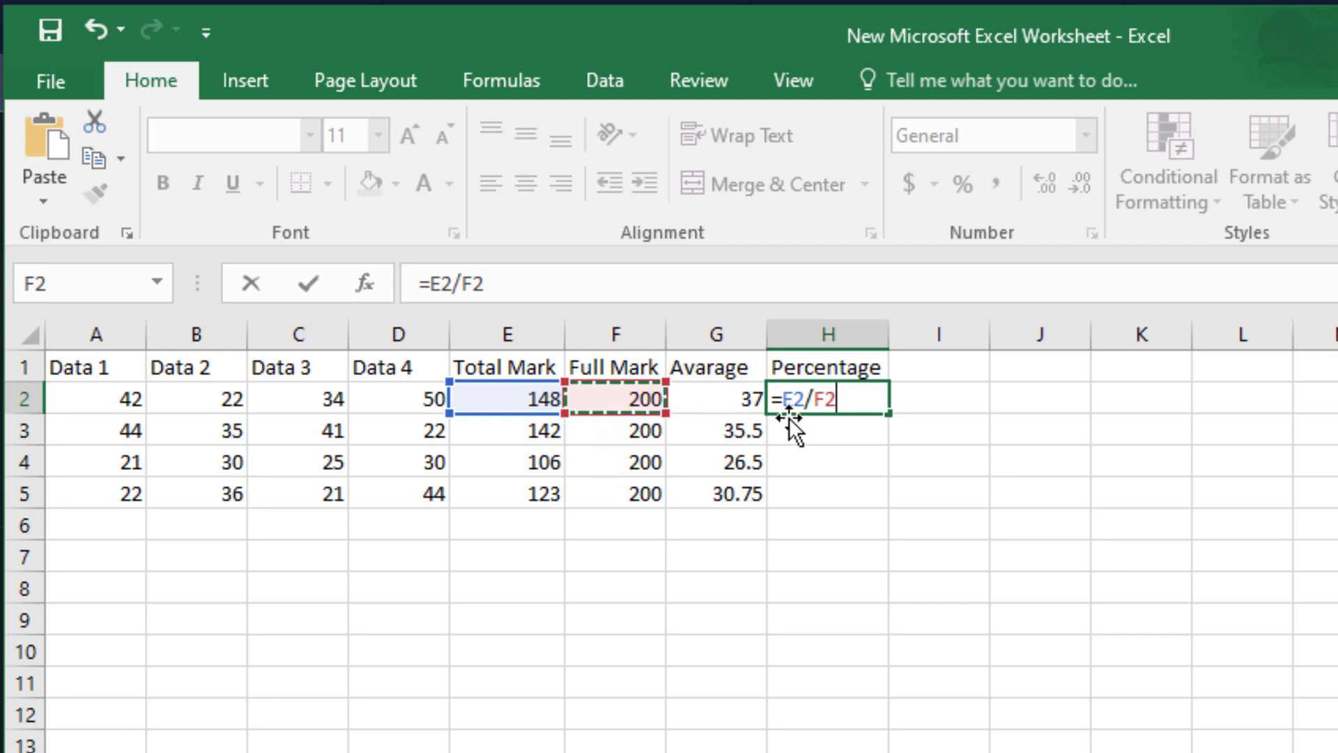
text(*)
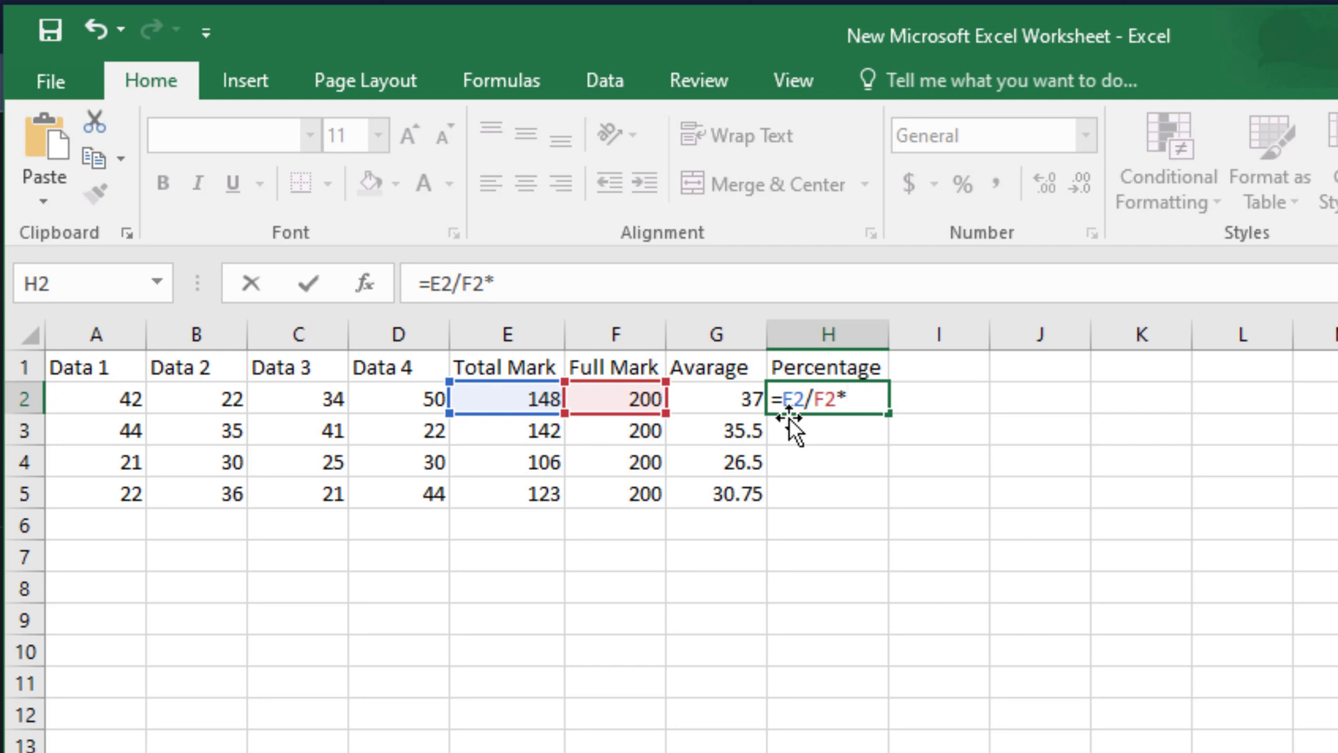
text(100)
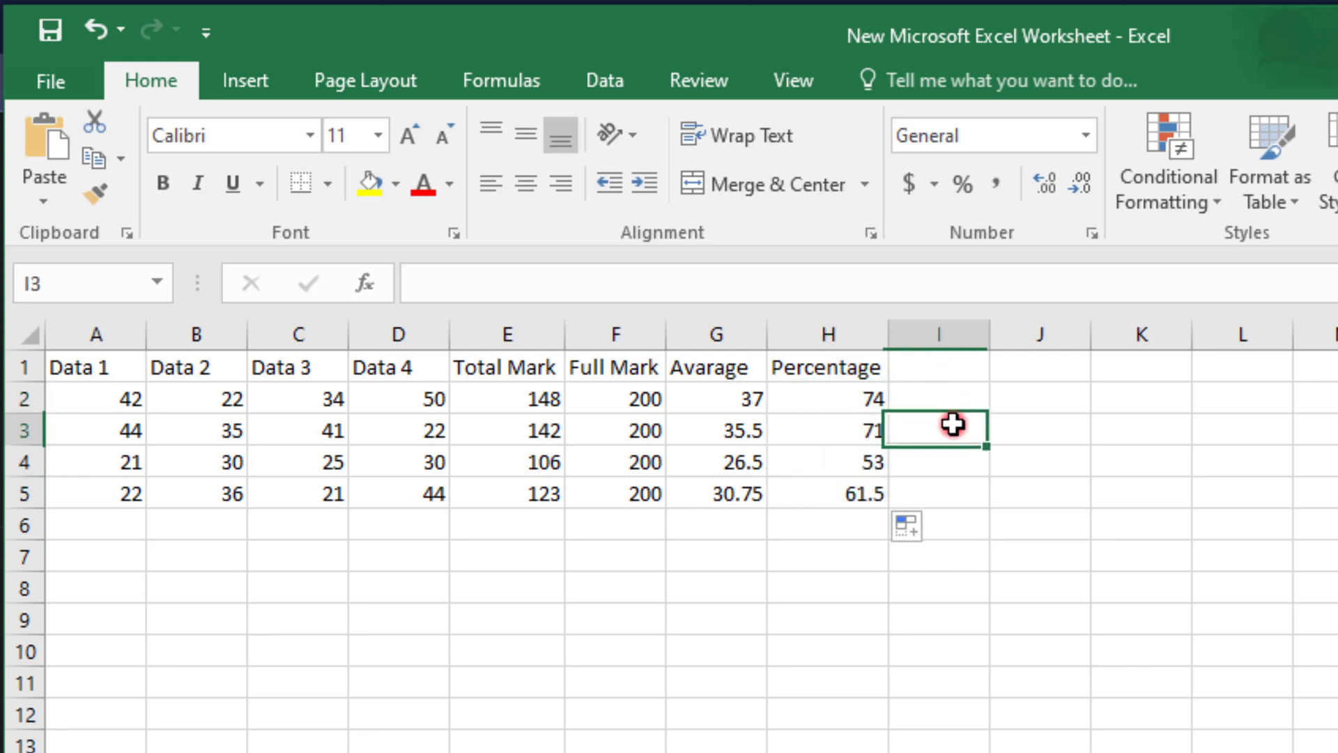
click(825, 398)
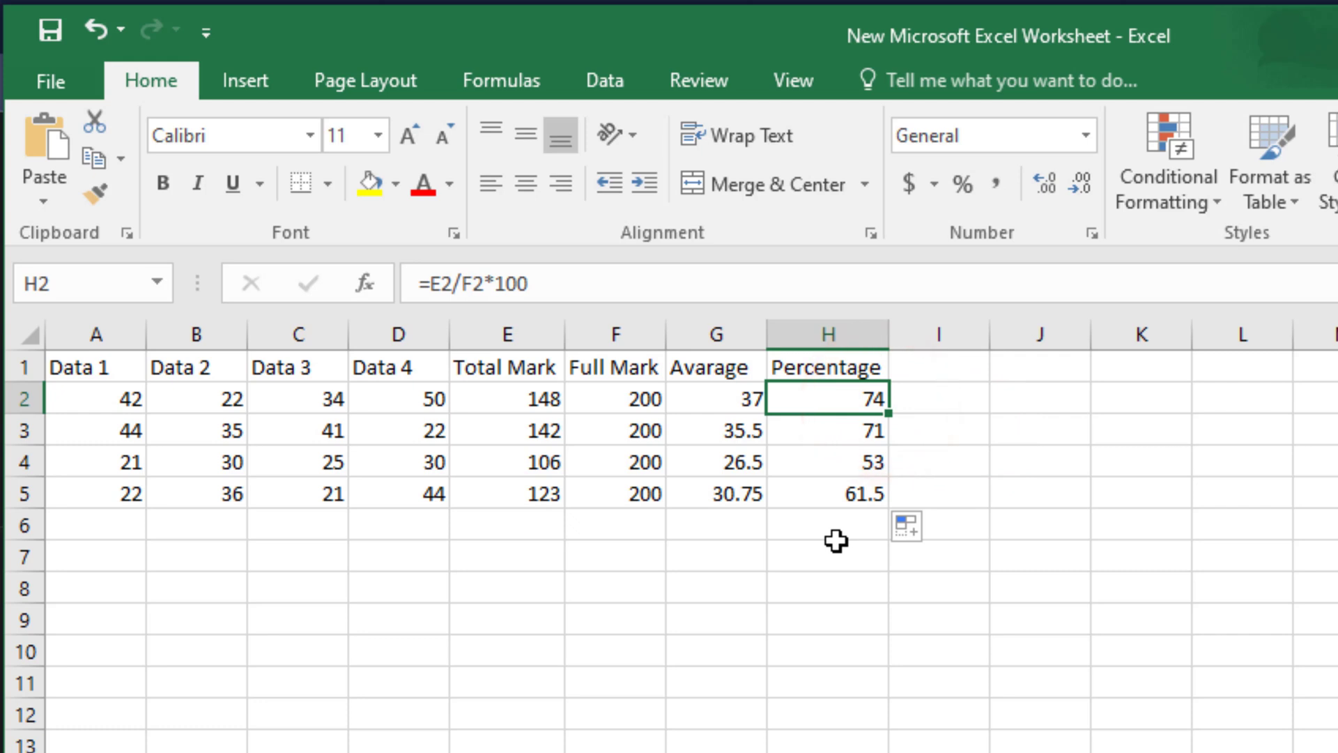
click(824, 524)
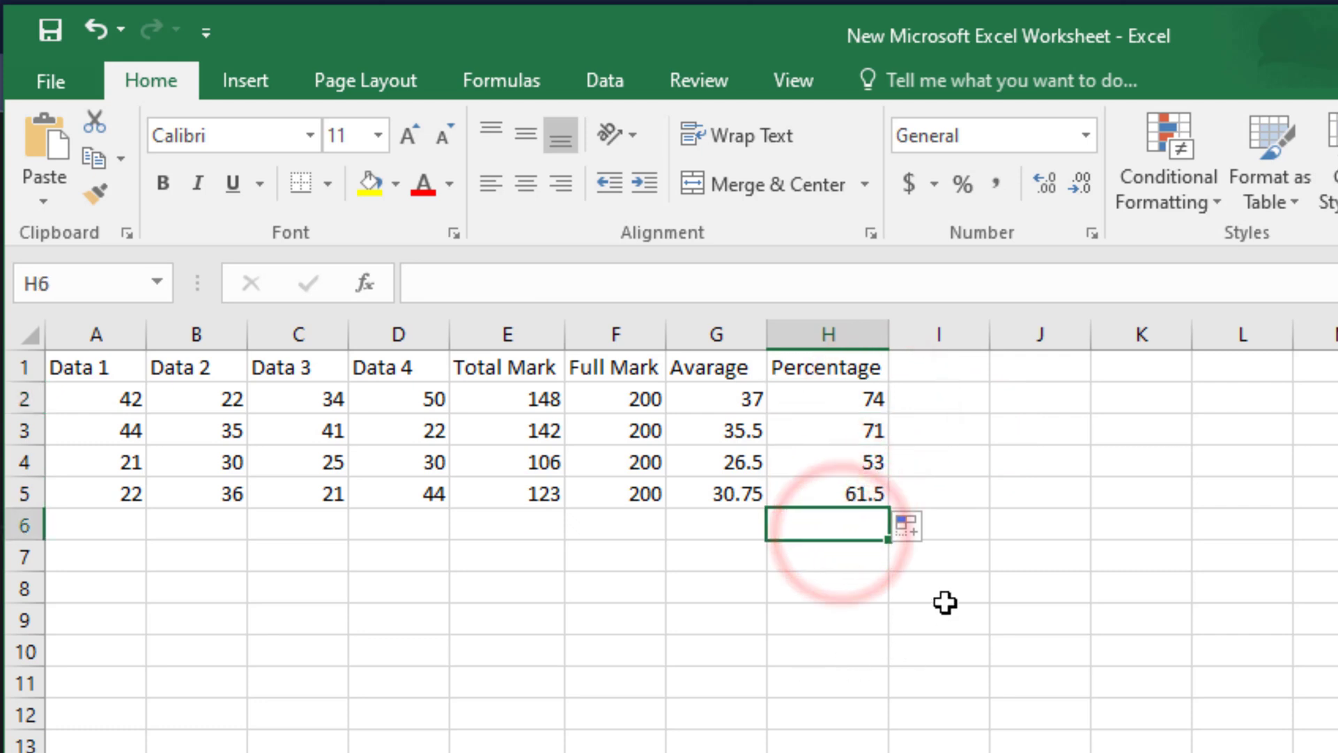